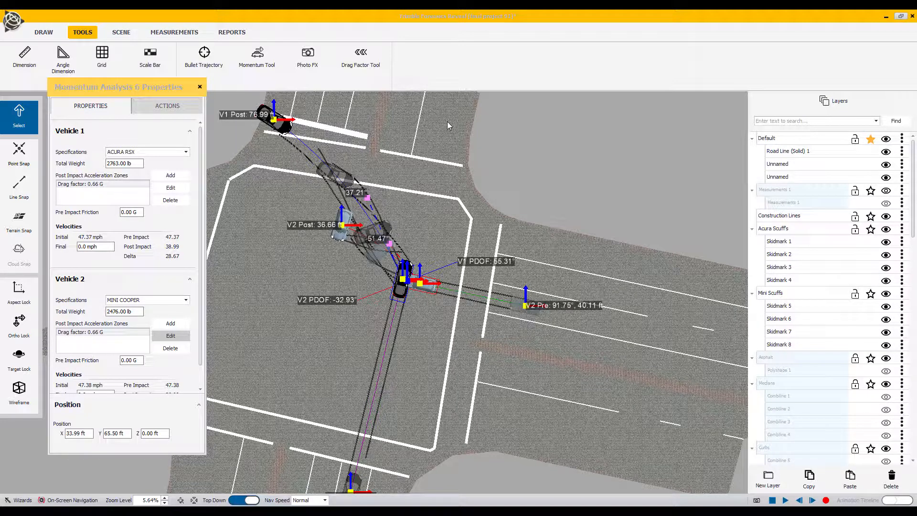
mouse_move(124, 132)
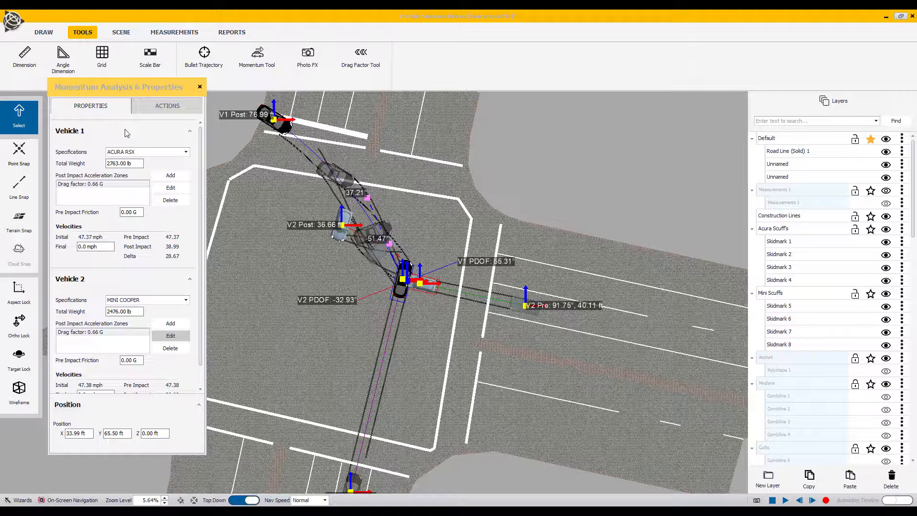
mouse_move(397, 294)
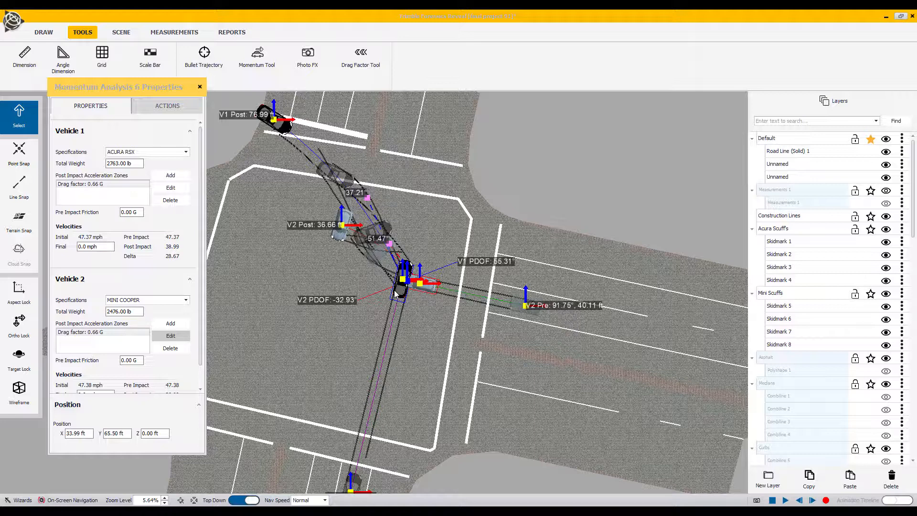
mouse_move(430, 293)
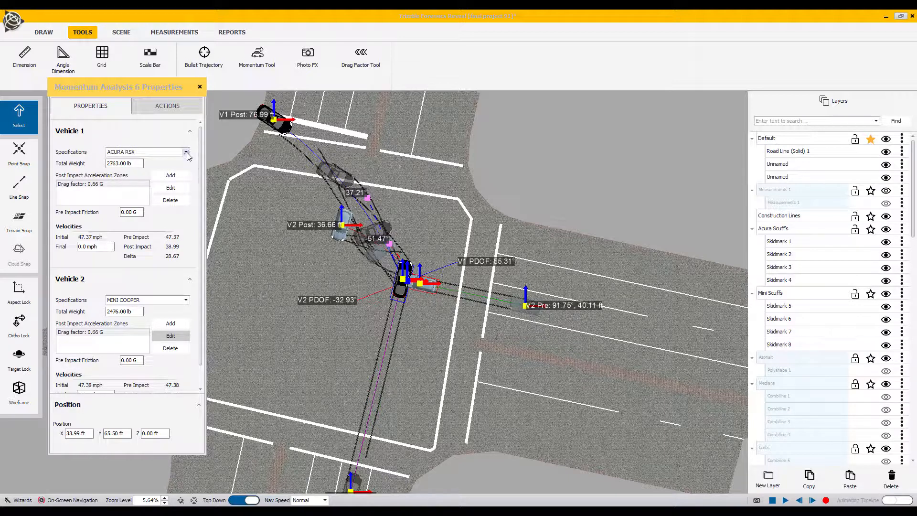
Review vehicle specification choices for both vehicles, keeping the Acura RSX and Mini Cooper.
click(186, 151)
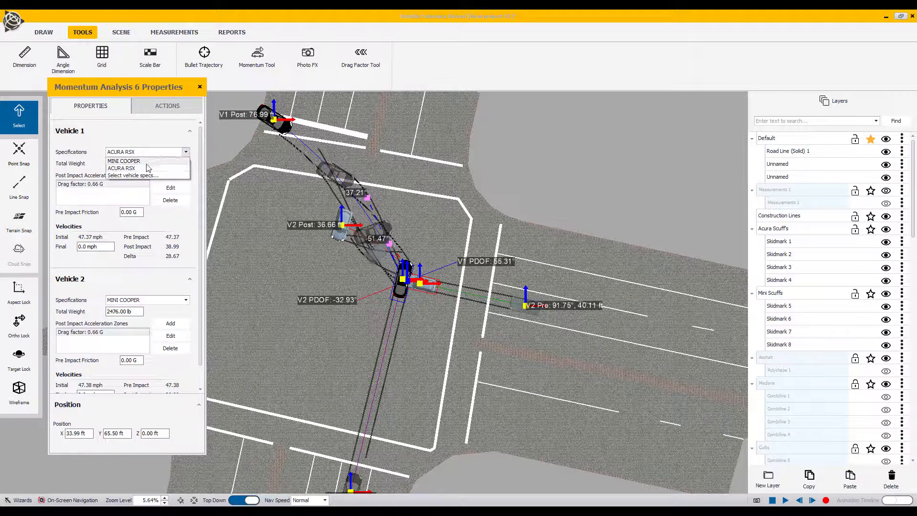
mouse_move(139, 175)
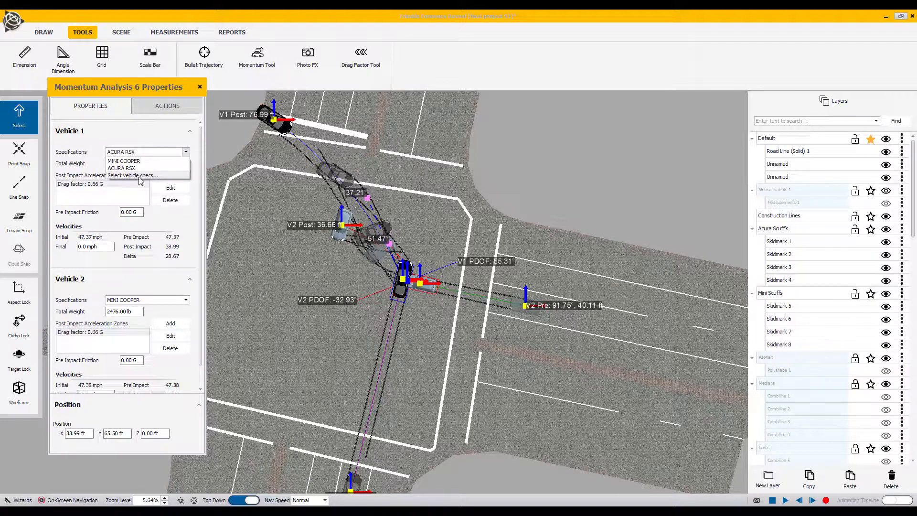
mouse_move(127, 180)
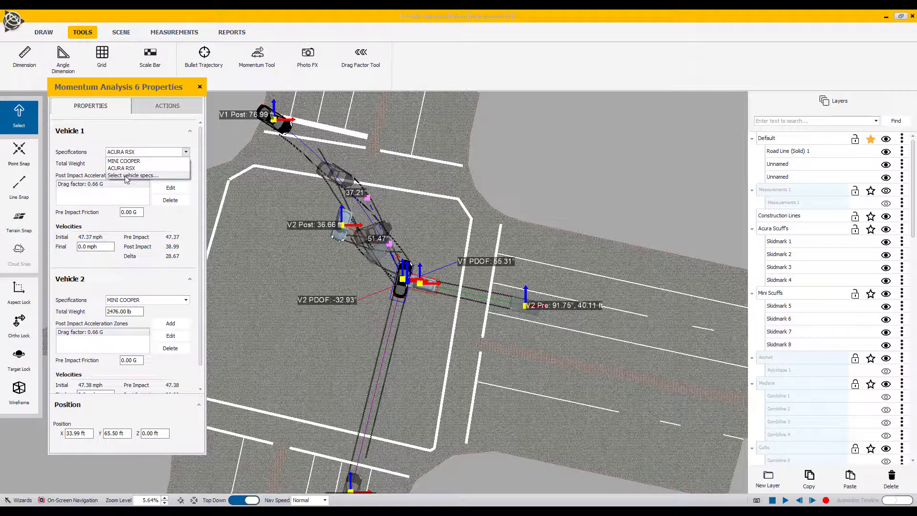
click(133, 175)
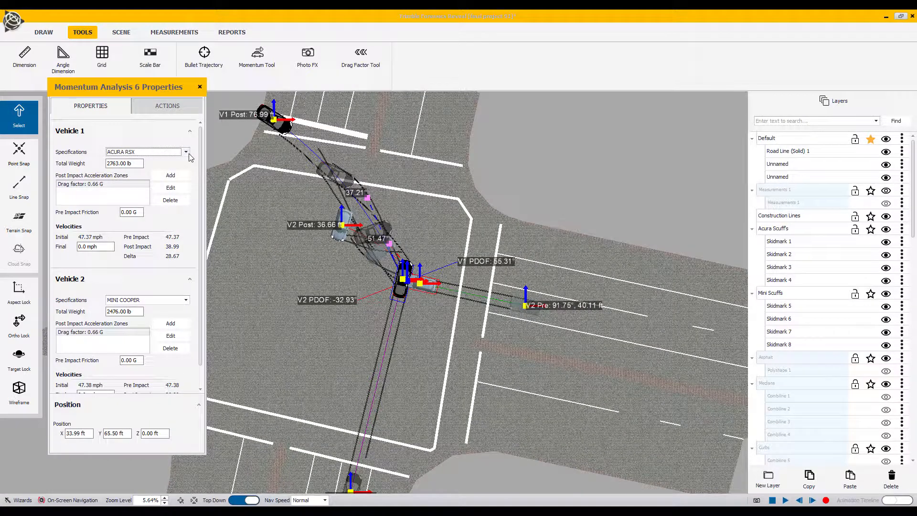
click(185, 151)
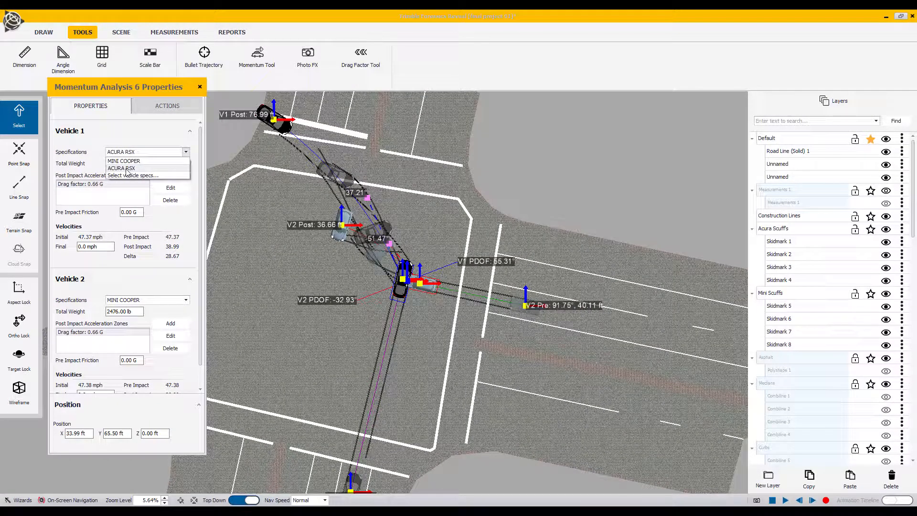
click(122, 169)
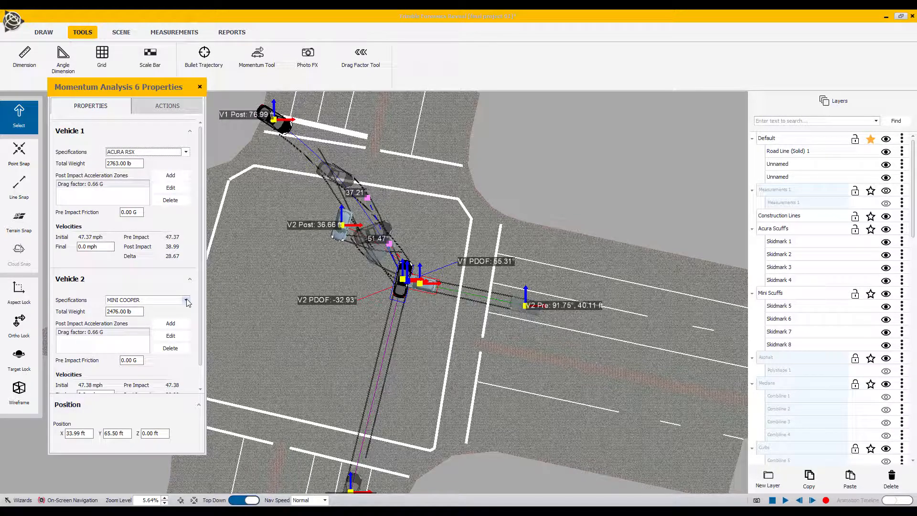
click(186, 300)
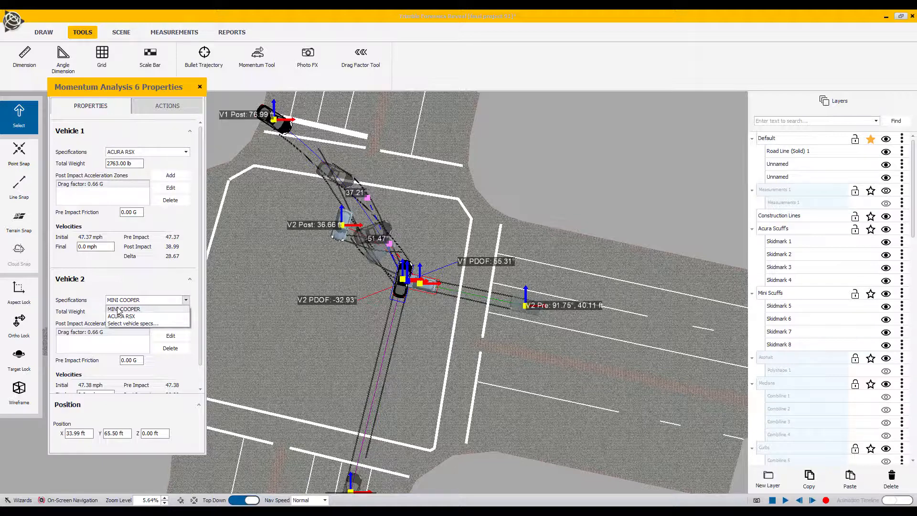
click(123, 308)
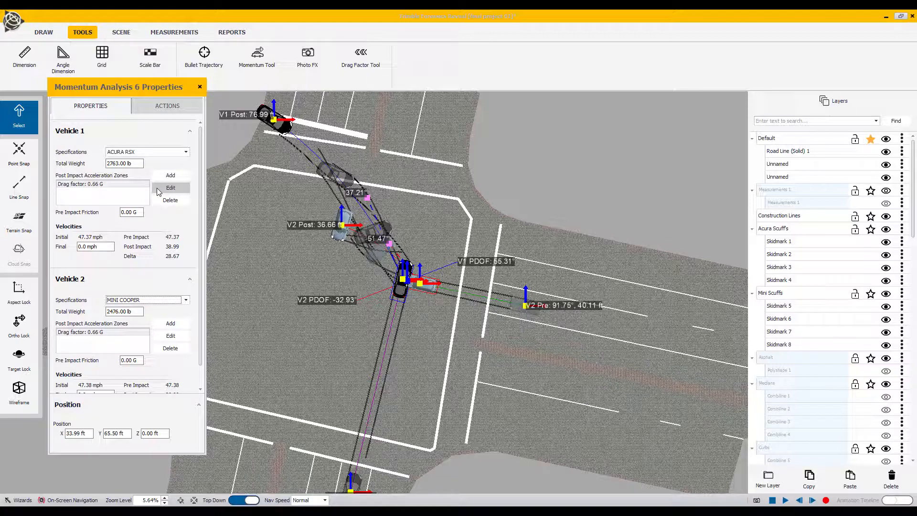
Edit Vehicle 1's post-impact drag zone, enter .31 and consult the common drag values table.
click(170, 187)
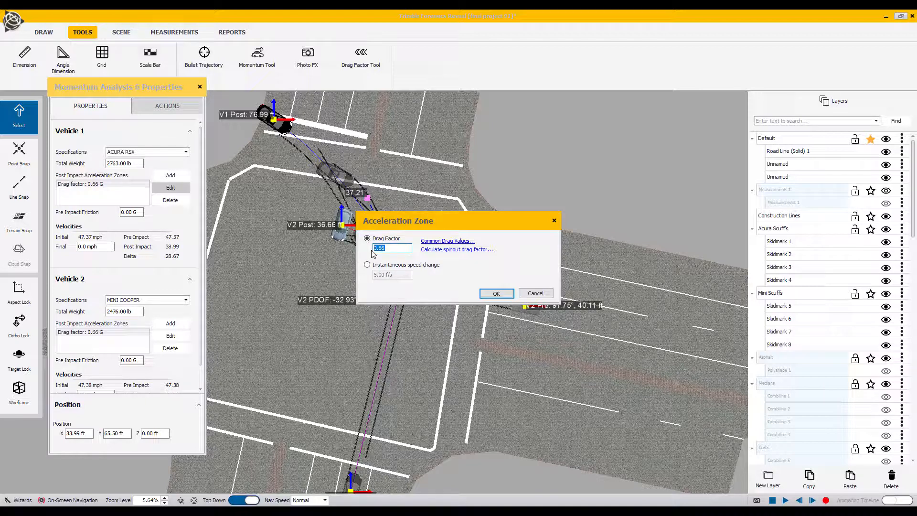
text(.31)
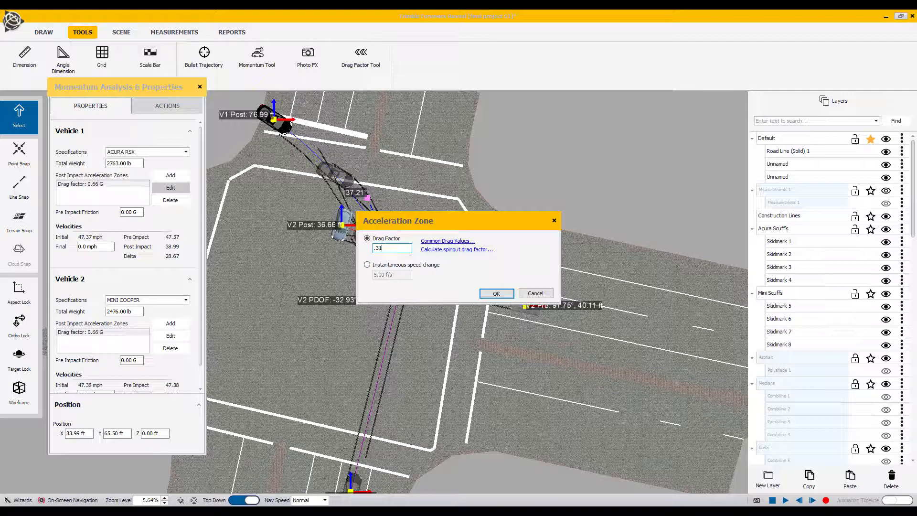
mouse_move(443, 250)
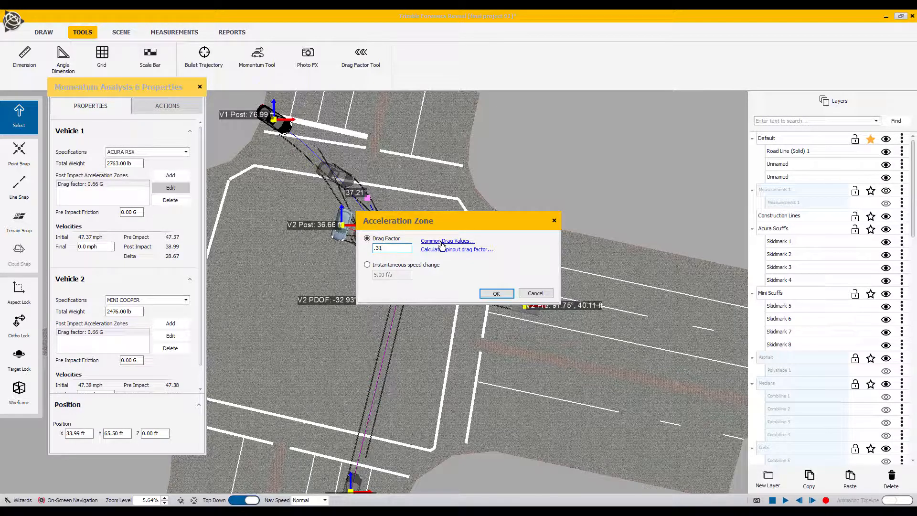
click(447, 240)
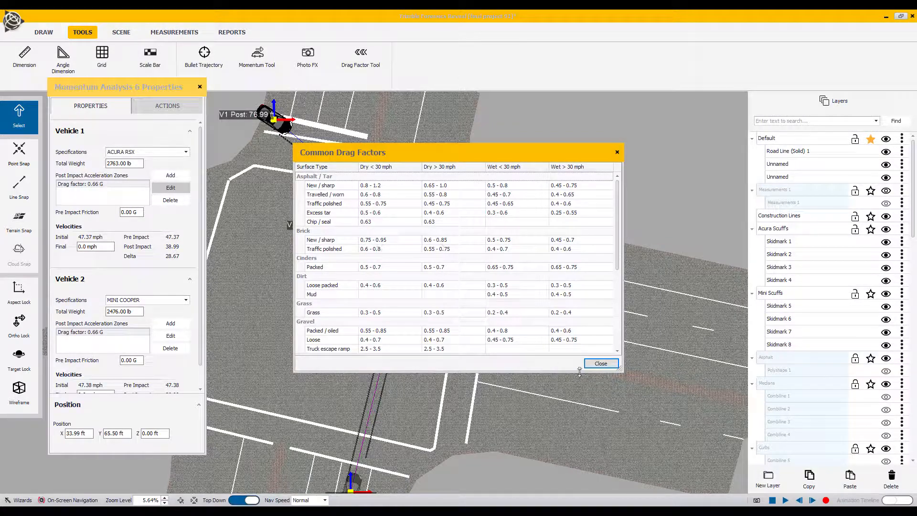
click(600, 363)
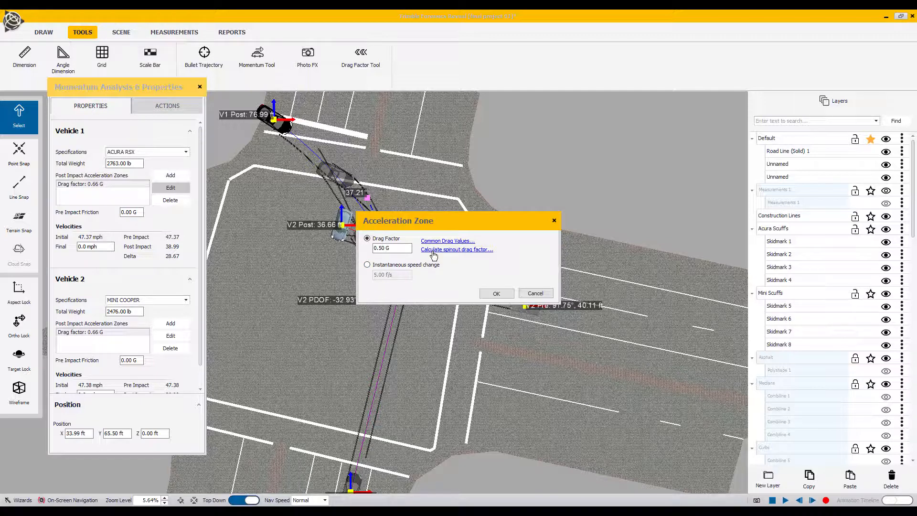
click(456, 249)
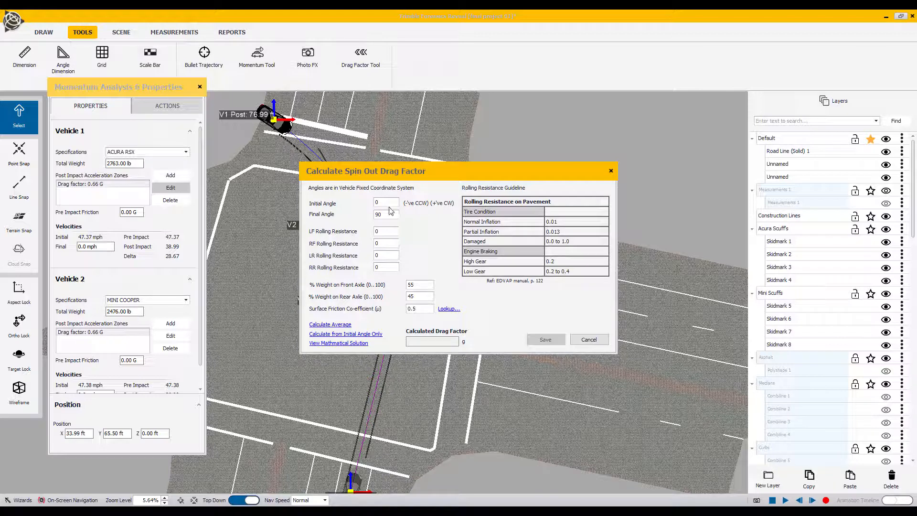
mouse_move(383, 268)
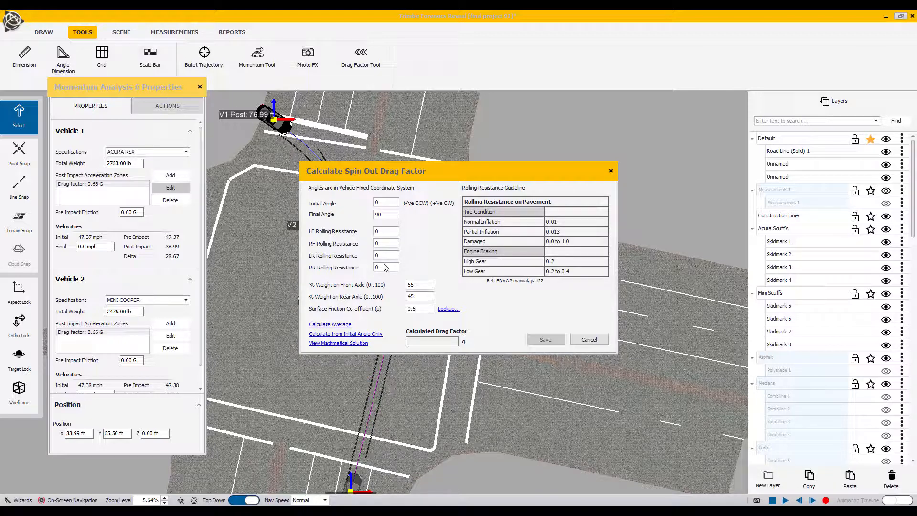
mouse_move(334, 326)
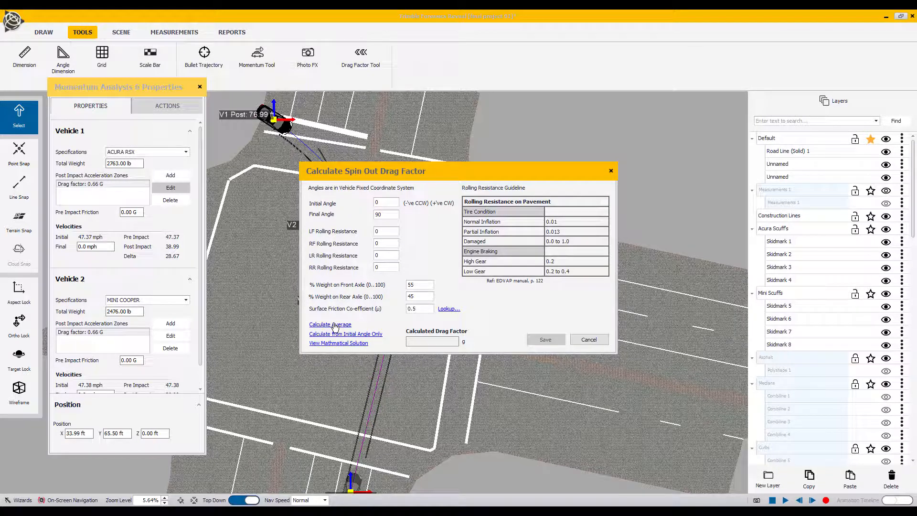
click(432, 341)
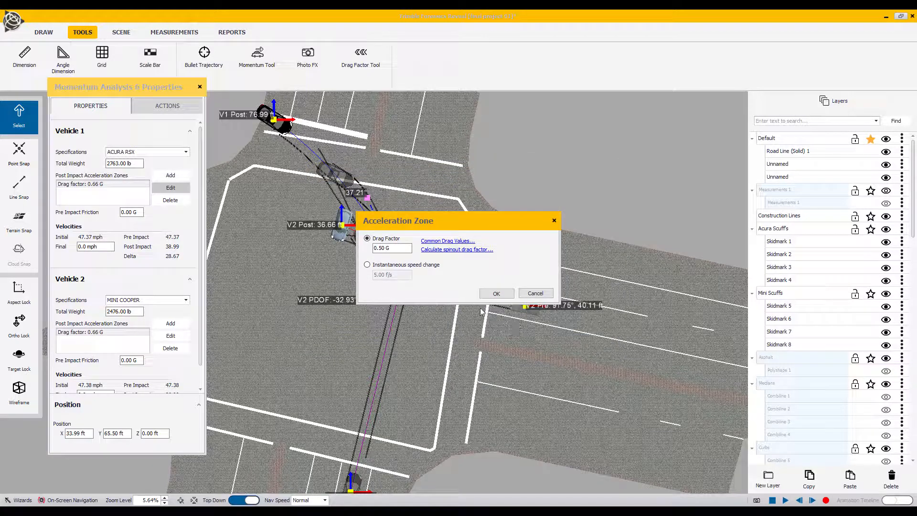
Replace the Acura RSX's post-impact drag factor with 0.31 G in the Acceleration Zone dialog.
click(392, 248)
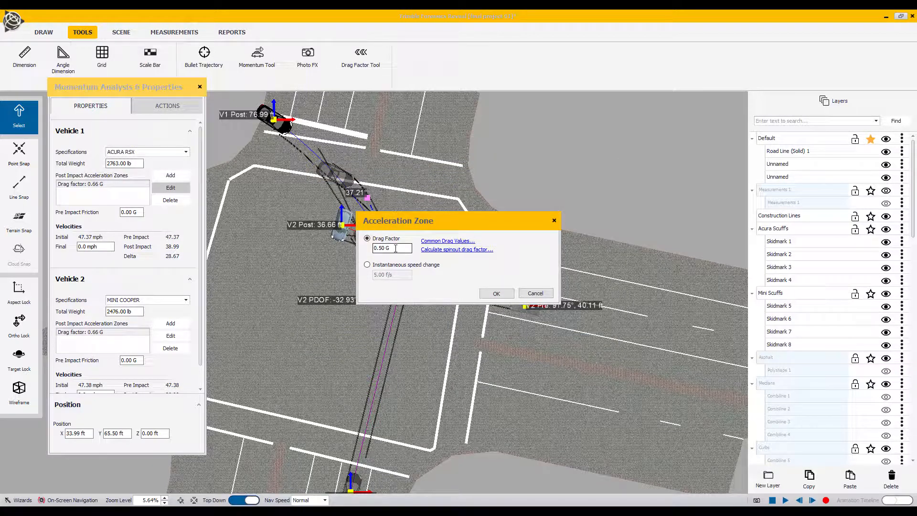
mouse_move(141, 193)
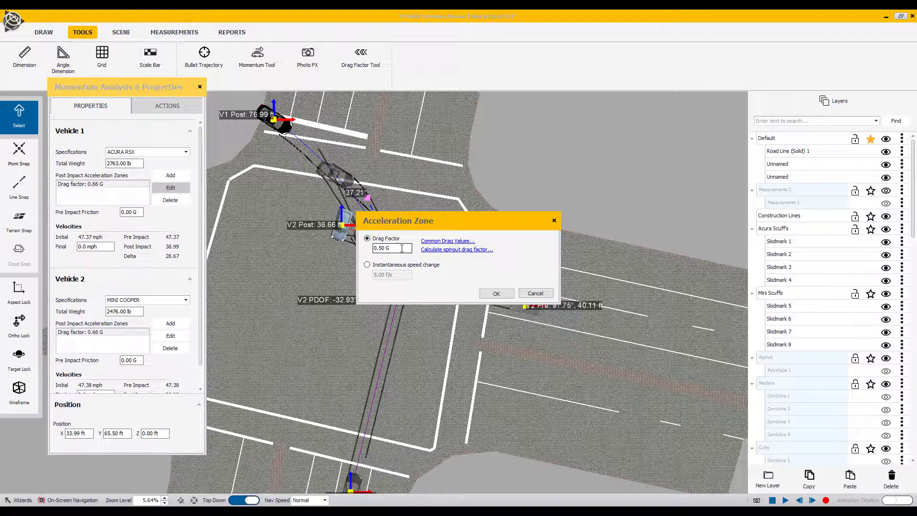
triple_click(392, 248)
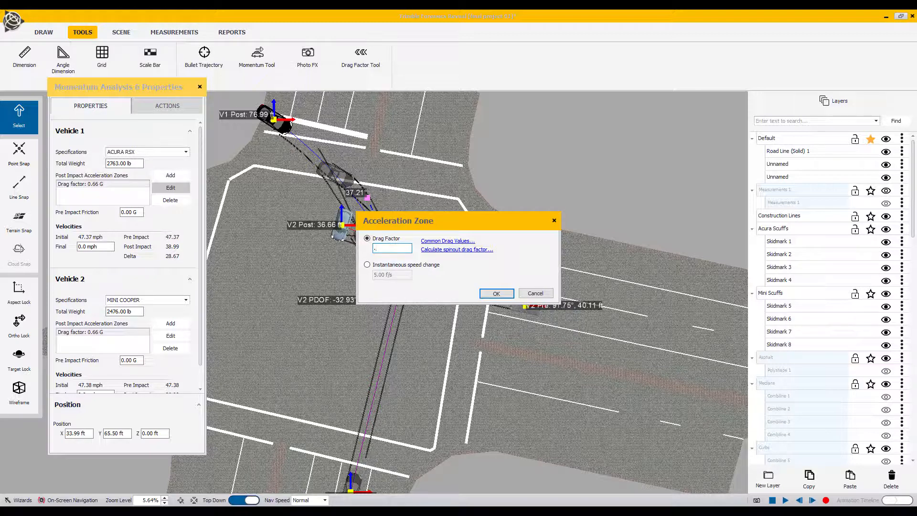
text(.31)
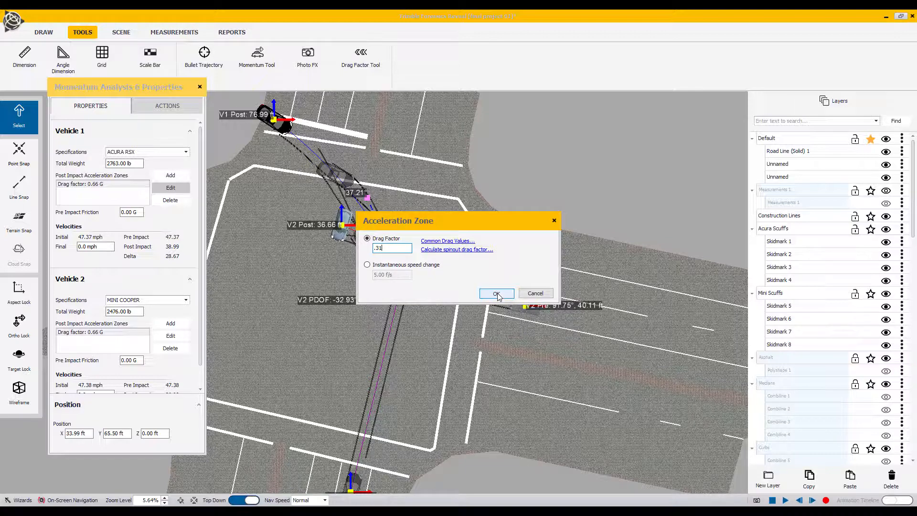
click(496, 293)
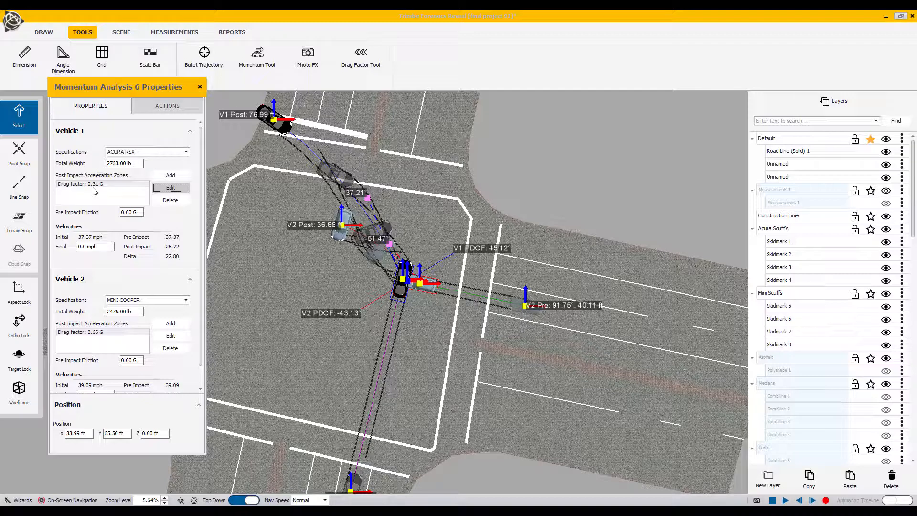
mouse_move(123, 280)
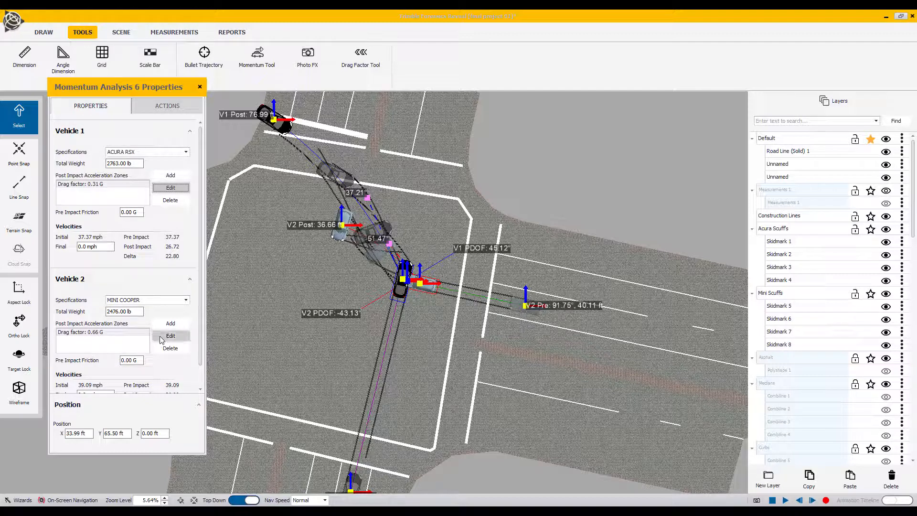
click(170, 335)
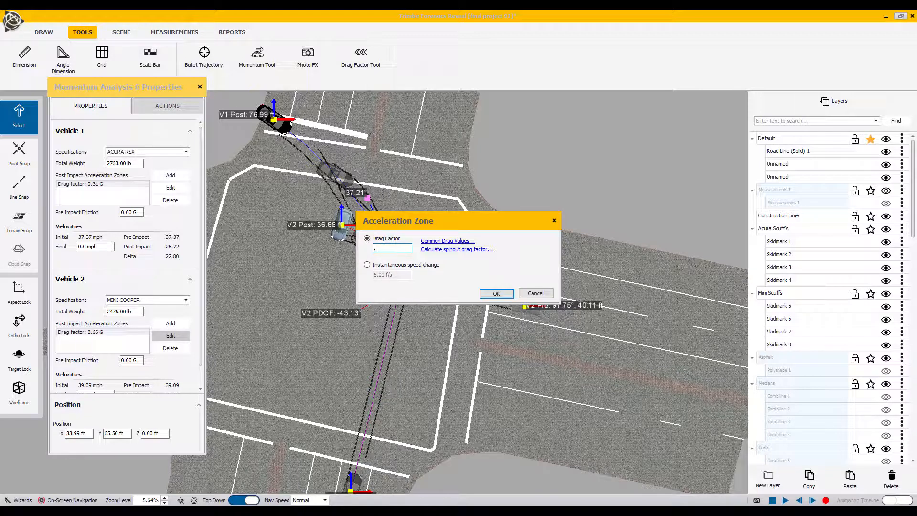
text(.24)
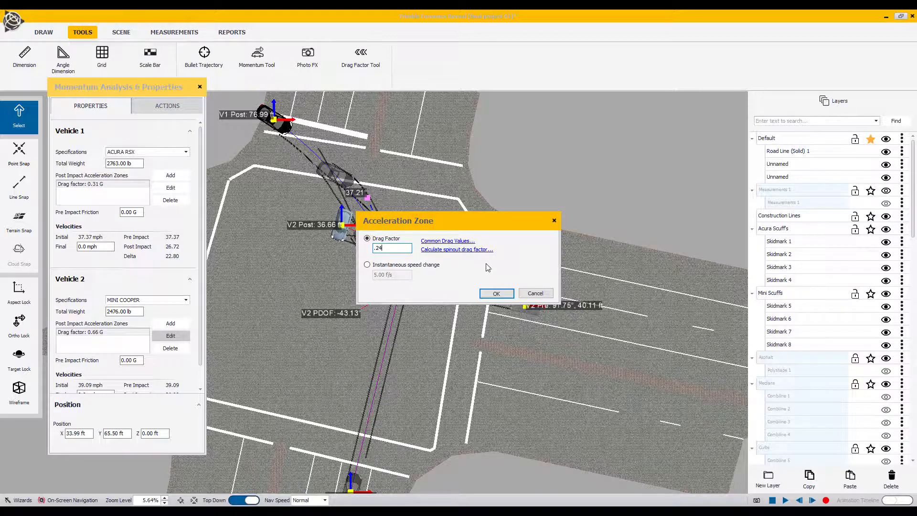
click(496, 293)
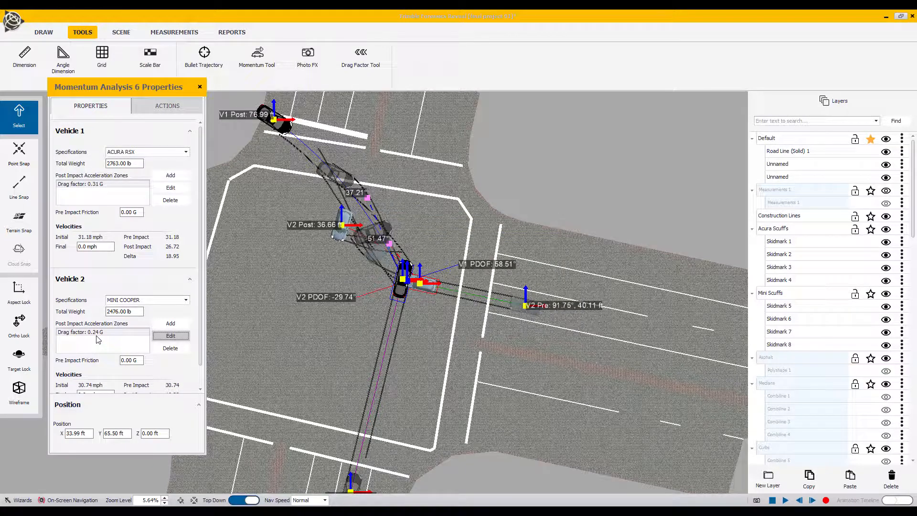
mouse_move(222, 281)
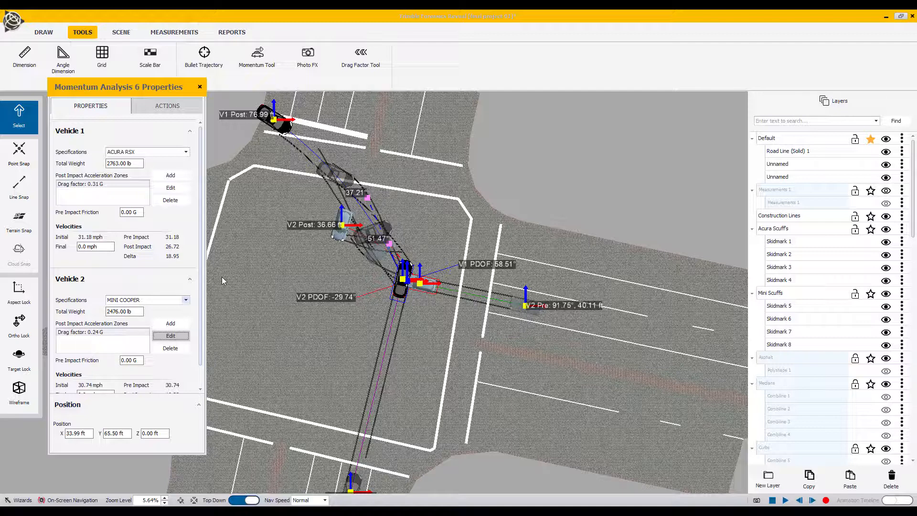
mouse_move(321, 204)
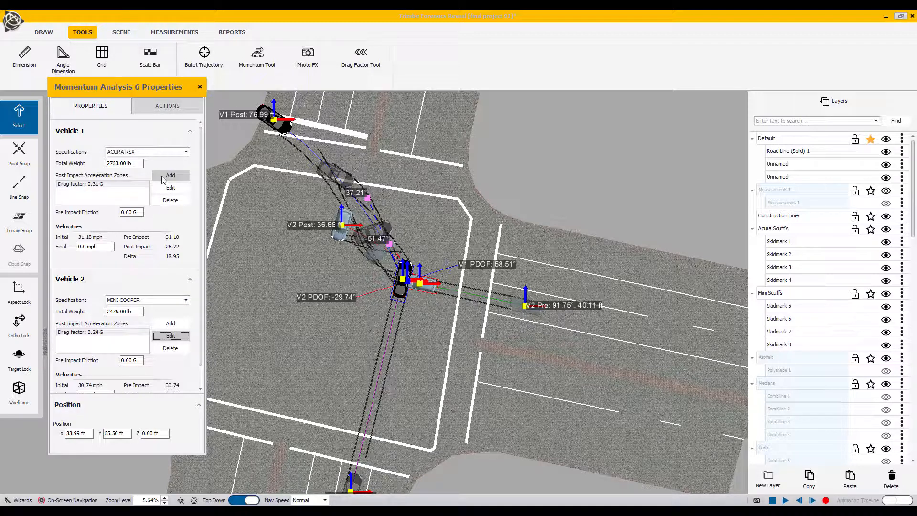
Add another post-impact acceleration zone for the Acura RSX.
click(170, 175)
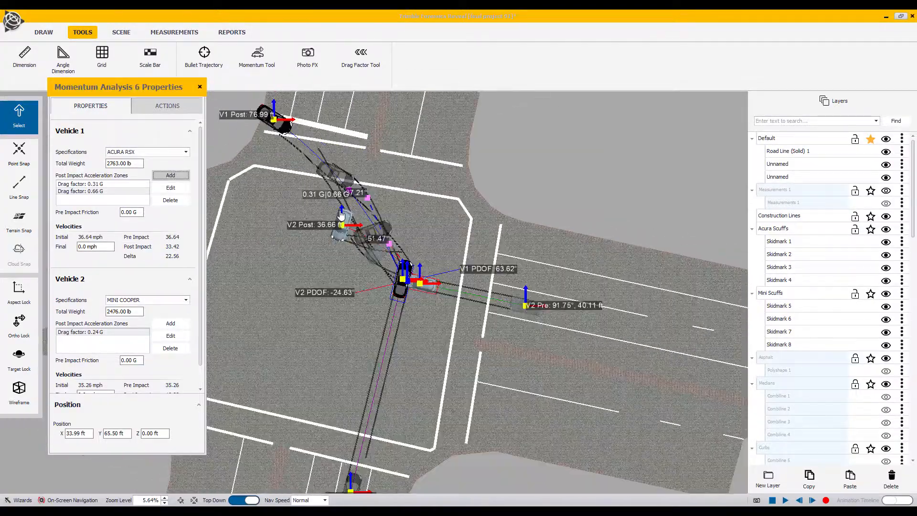
scroll(down, 3)
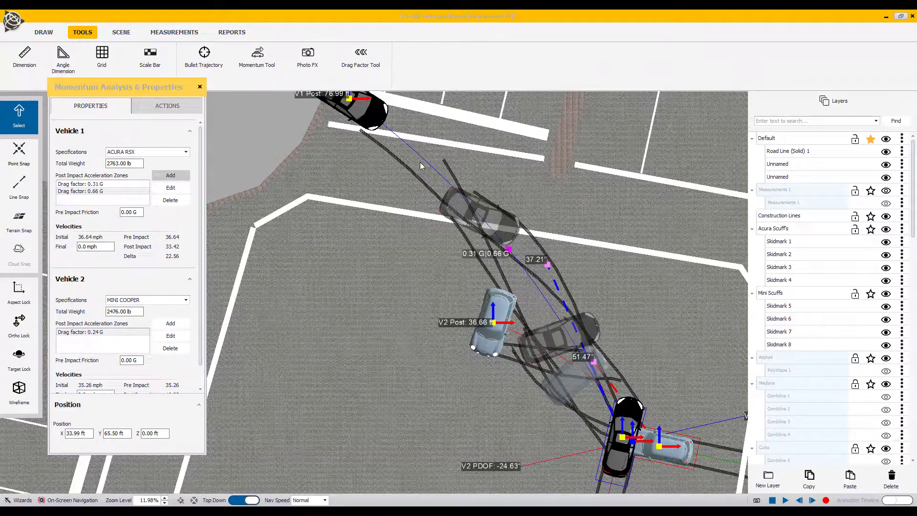
mouse_move(521, 265)
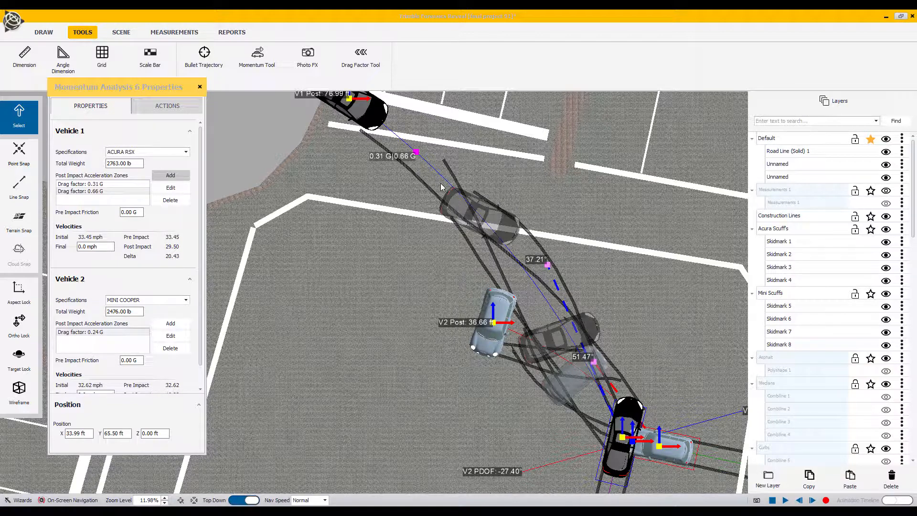
mouse_move(427, 165)
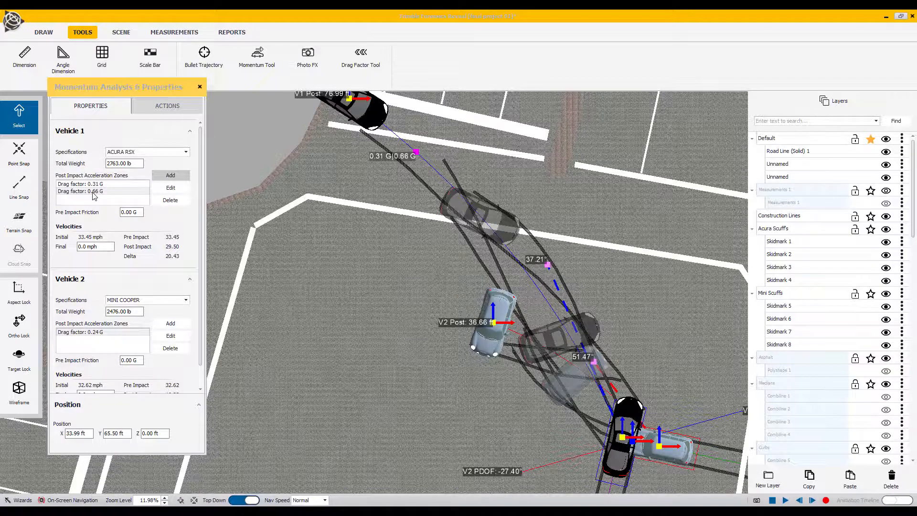
mouse_move(556, 370)
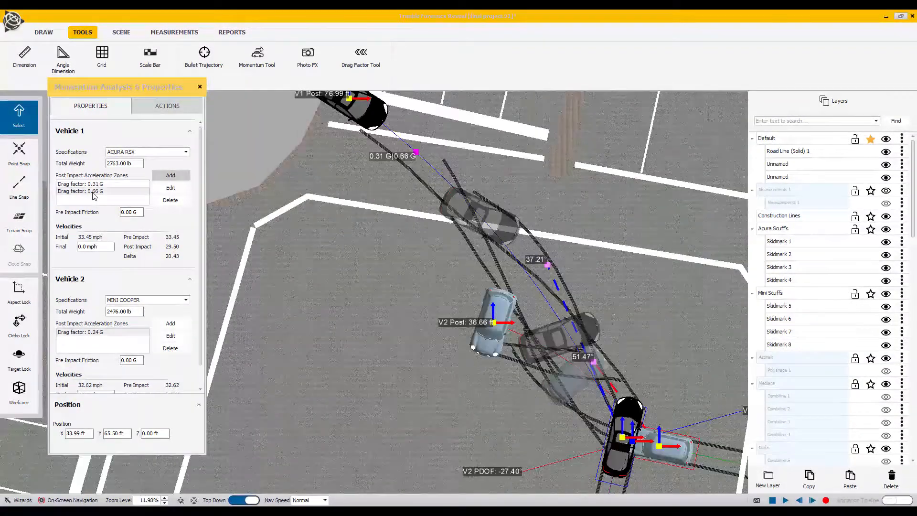
Delete the 0.66 G zone, leaving the Acura RSX with only the 0.31 G zone.
click(170, 200)
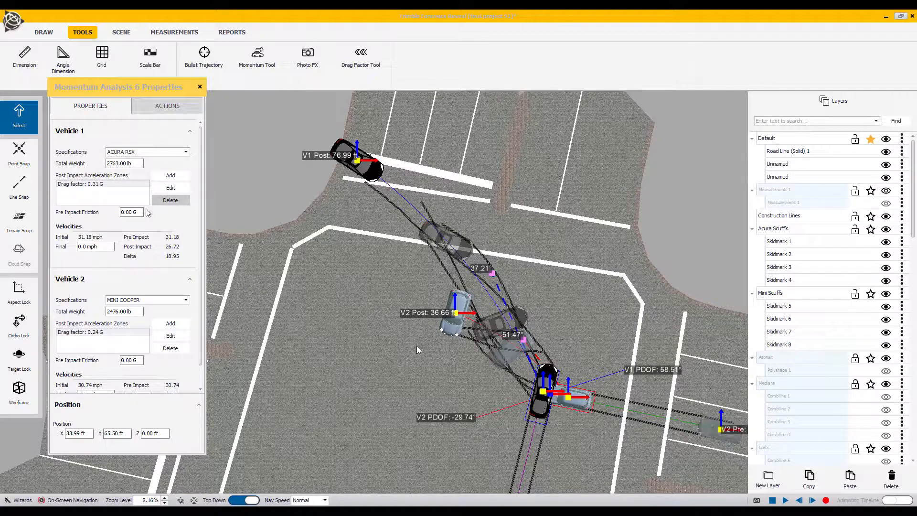
click(170, 175)
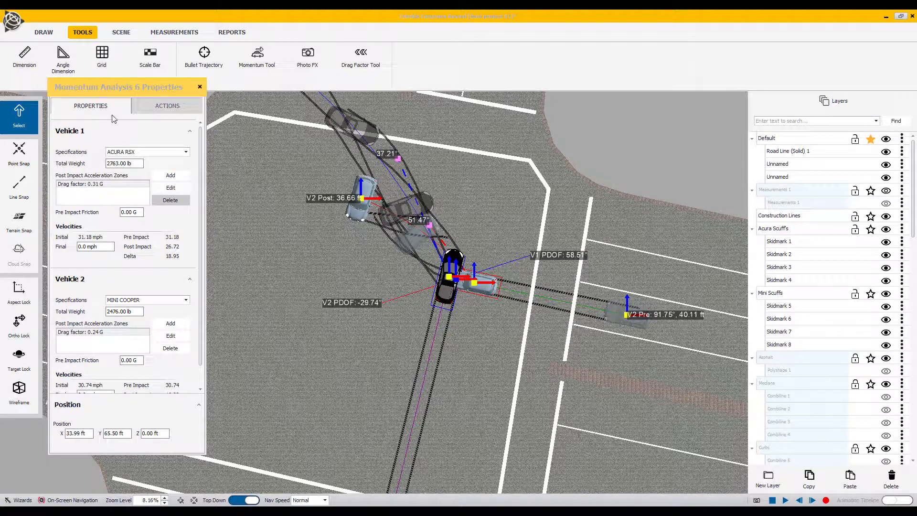
mouse_move(110, 143)
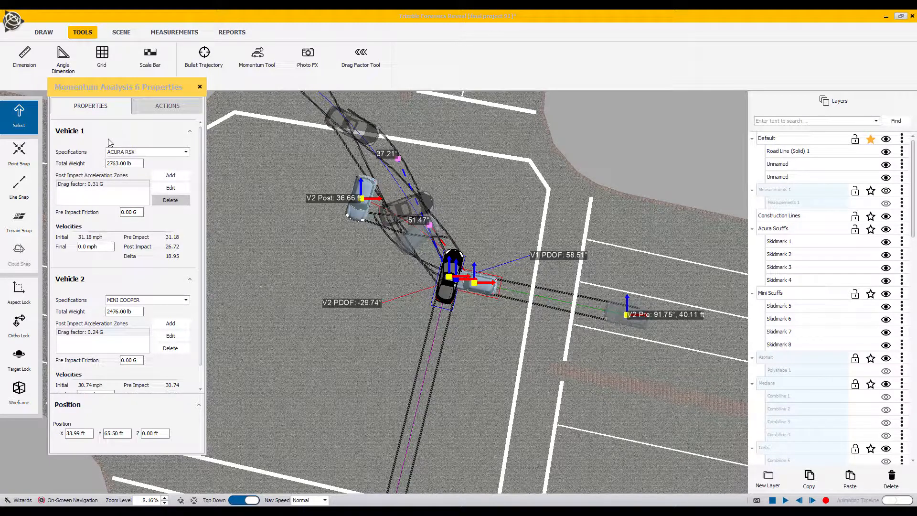
mouse_move(94, 219)
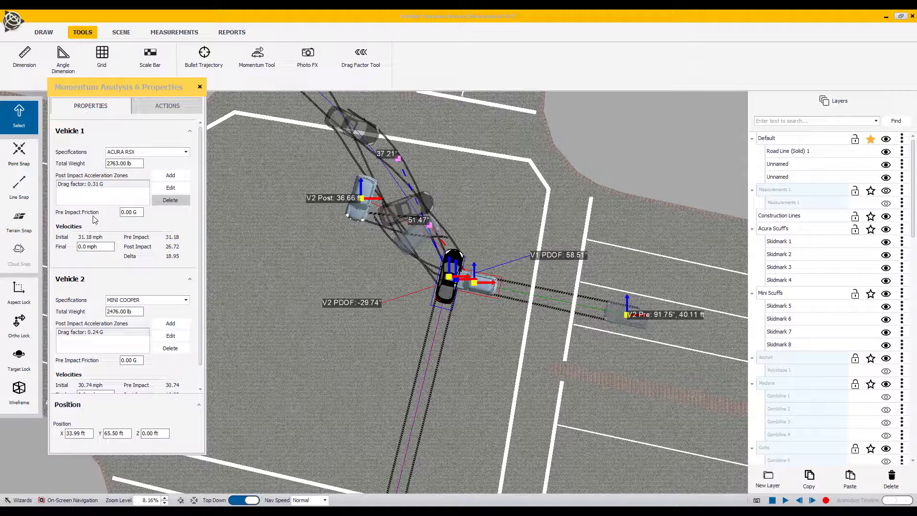
mouse_move(62, 221)
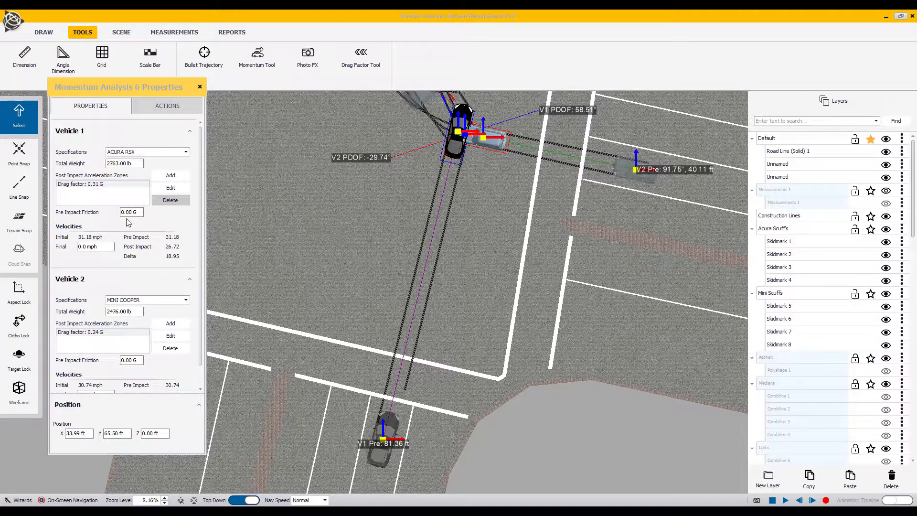
mouse_move(386, 373)
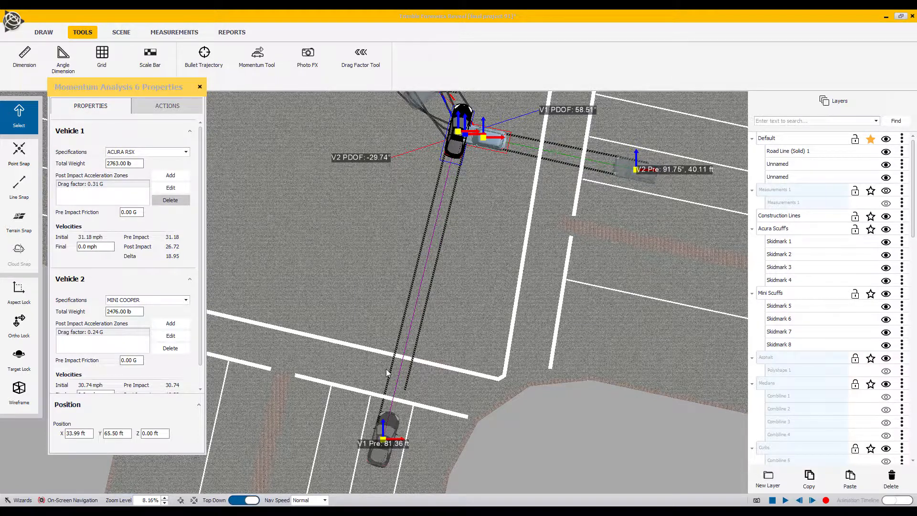
mouse_move(436, 200)
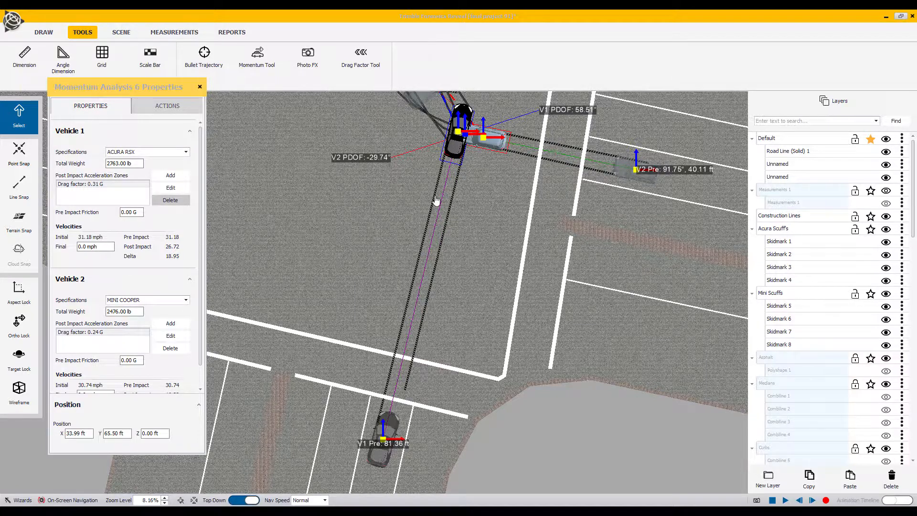
mouse_move(409, 301)
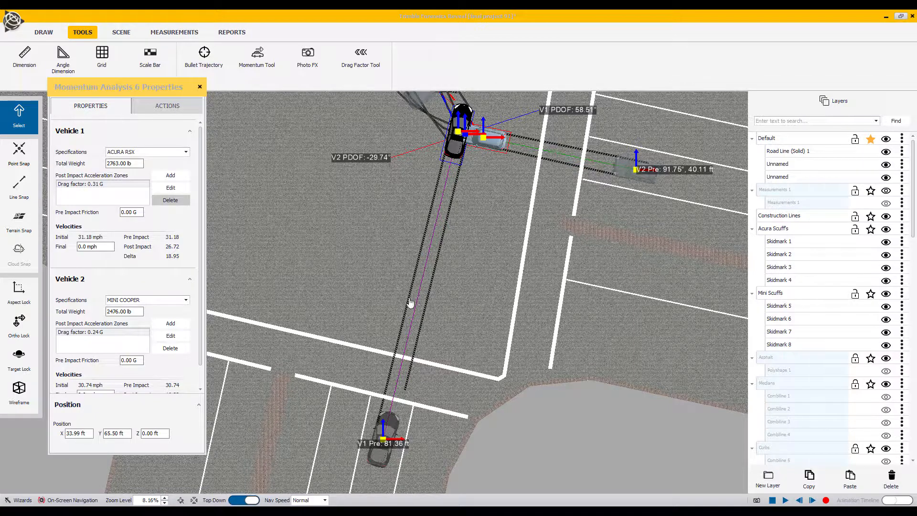
mouse_move(388, 401)
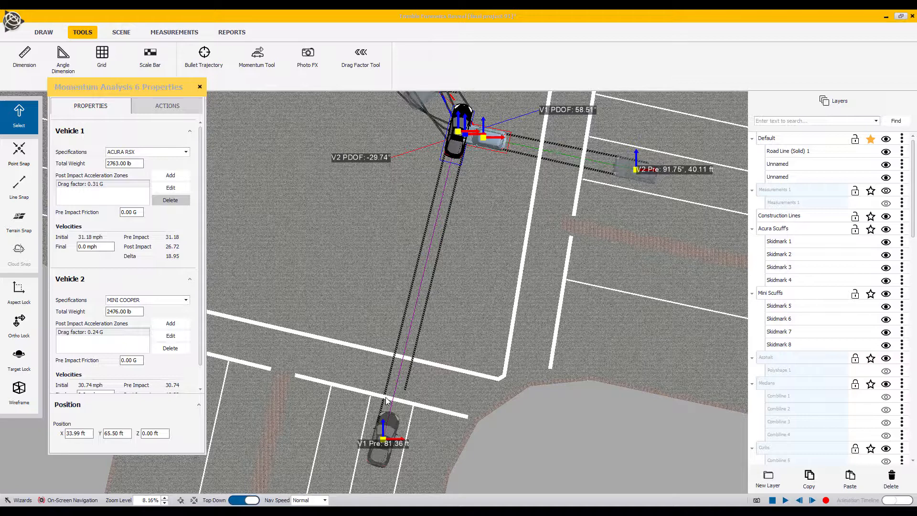
Enter 0.75 G as the Acura RSX's pre-impact friction.
click(131, 211)
text(.75)
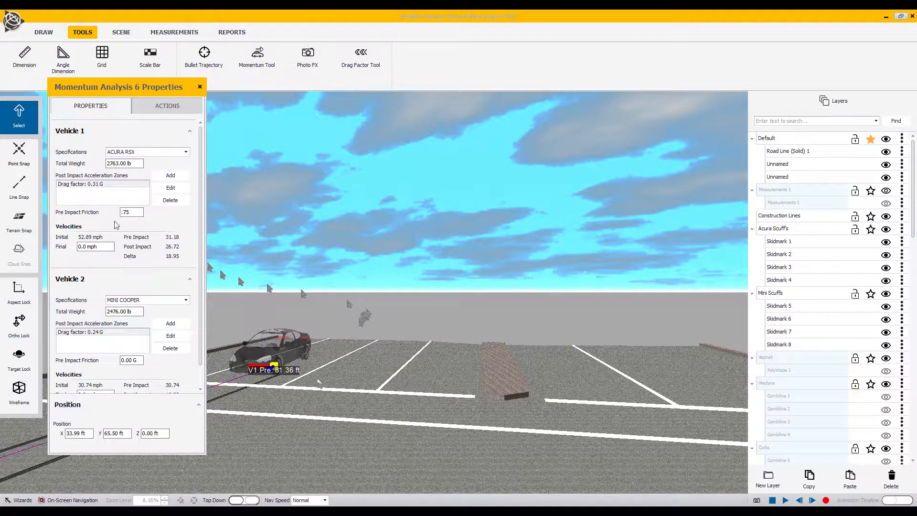
click(244, 500)
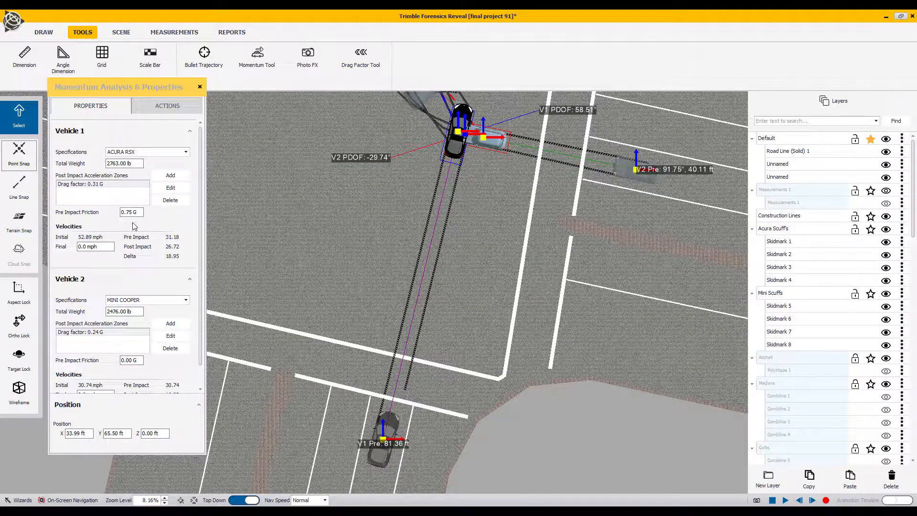
mouse_move(99, 237)
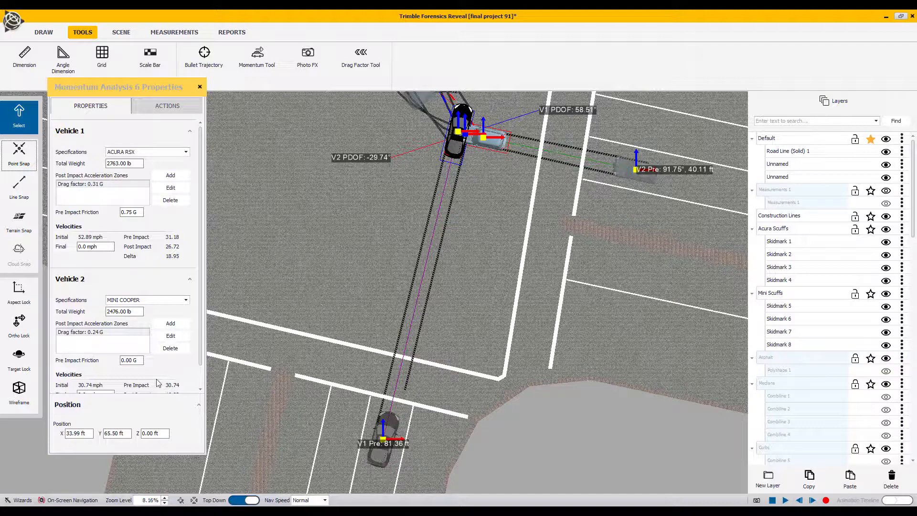
mouse_move(88, 367)
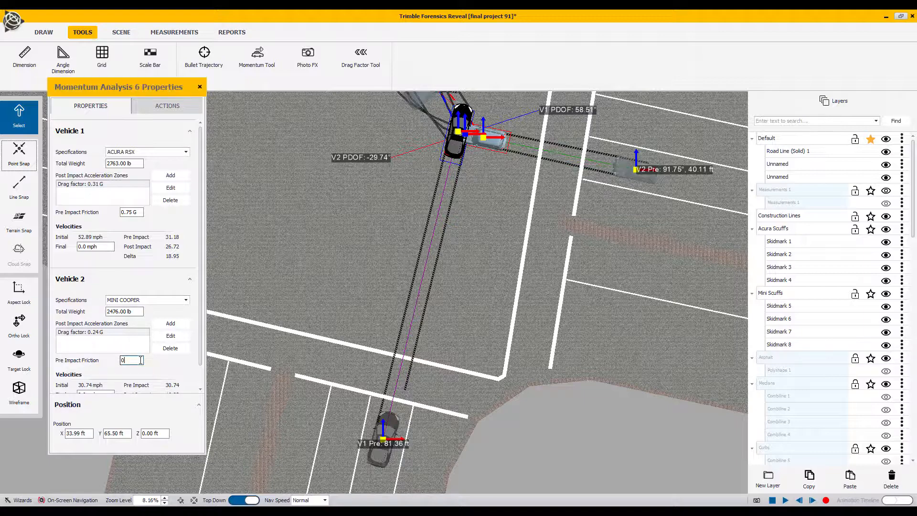
Enter 0.73 G as the Mini Cooper's pre-impact friction.
triple_click(131, 360)
text(.73)
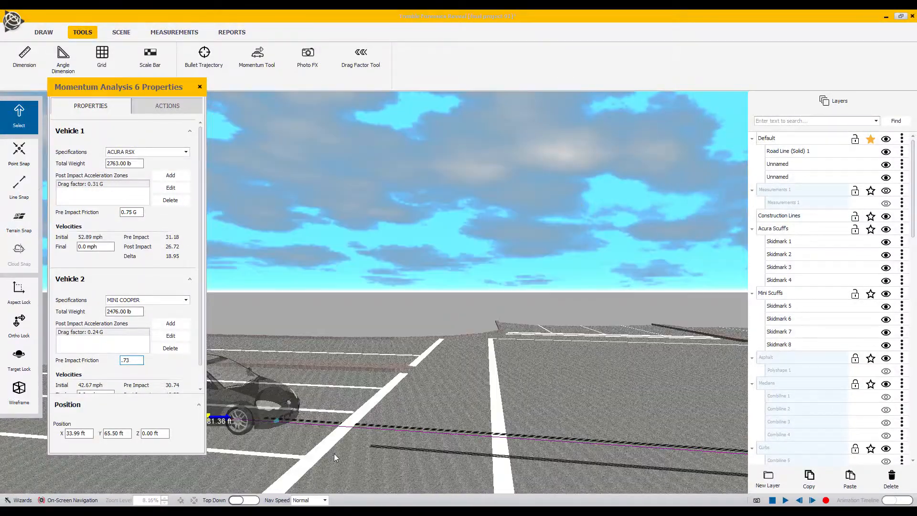
click(243, 499)
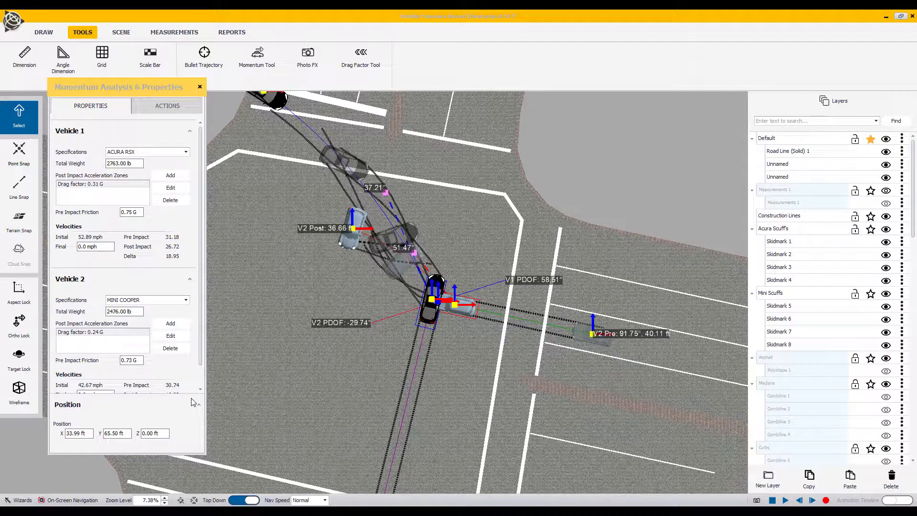
mouse_move(182, 351)
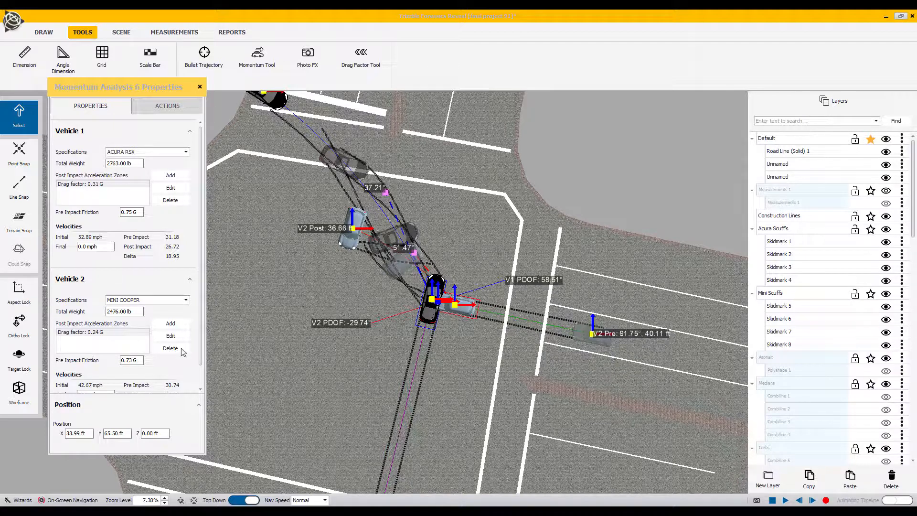
mouse_move(200, 86)
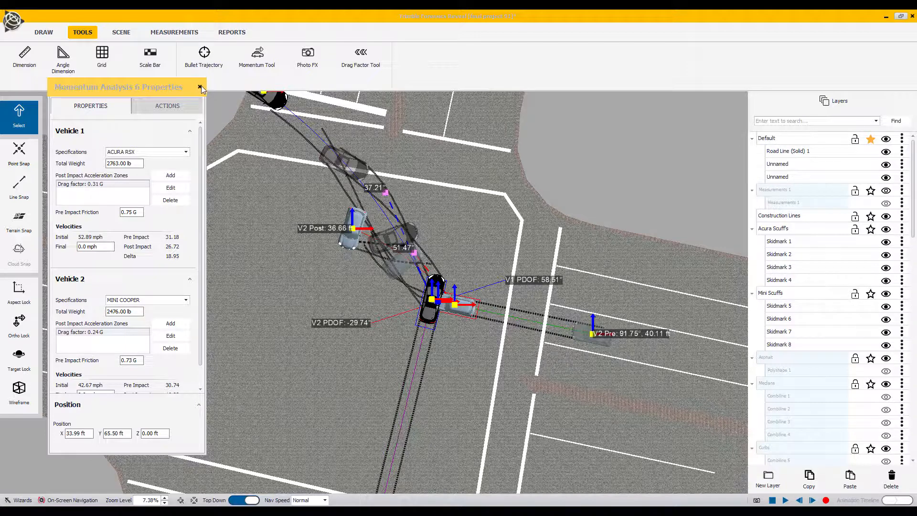
Close the Momentum Analysis 6 Properties panel and show the Reports tab.
triple_click(131, 359)
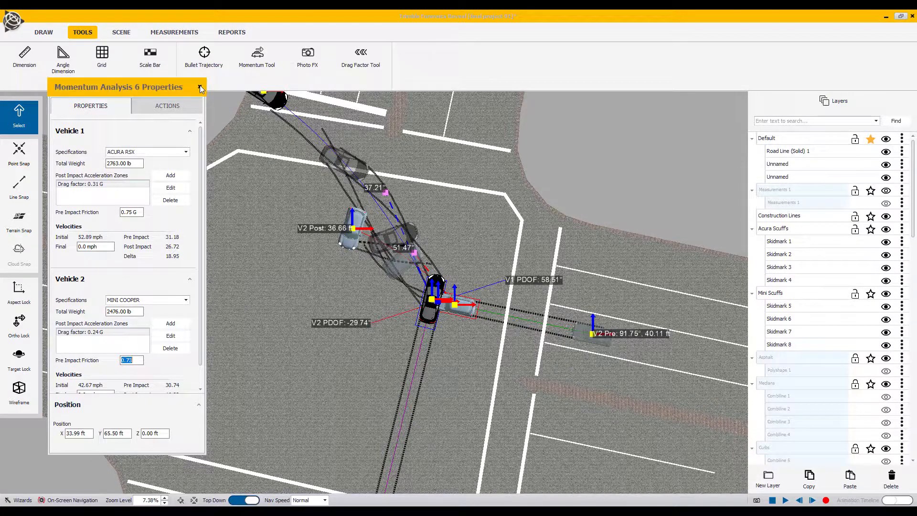
click(201, 87)
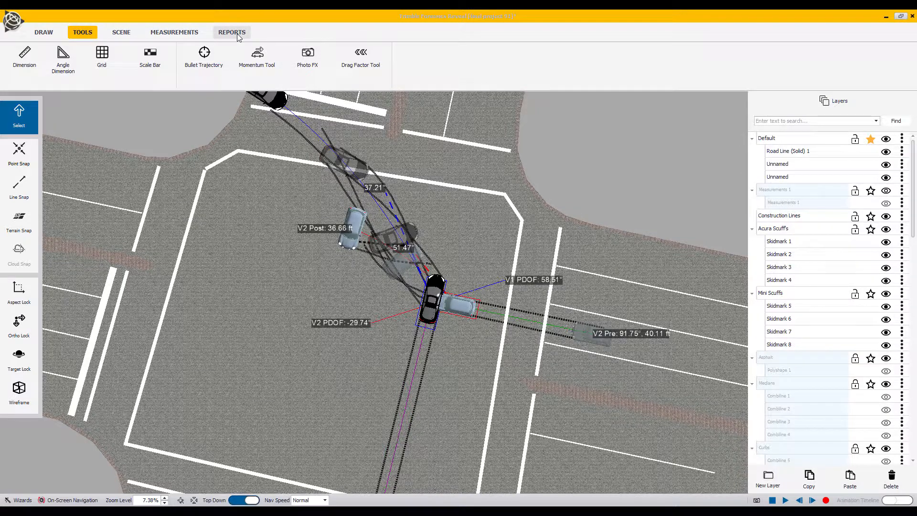
click(232, 32)
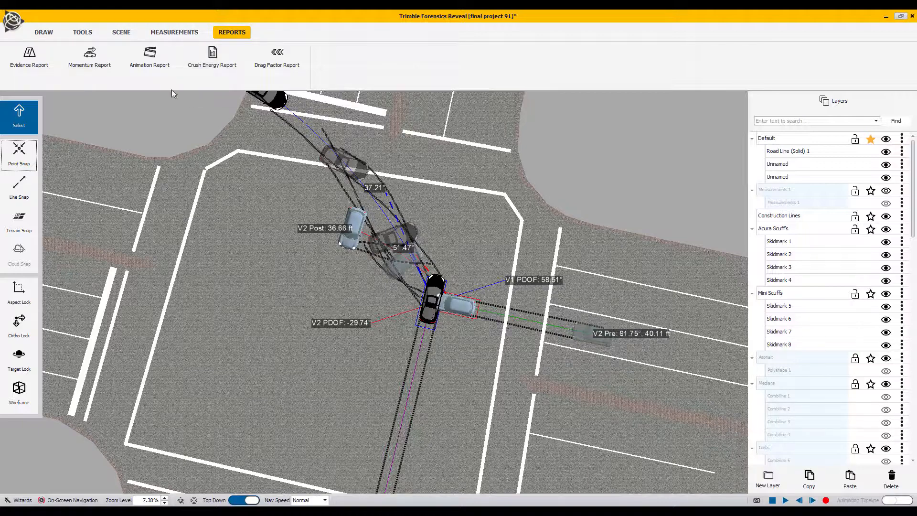
mouse_move(89, 55)
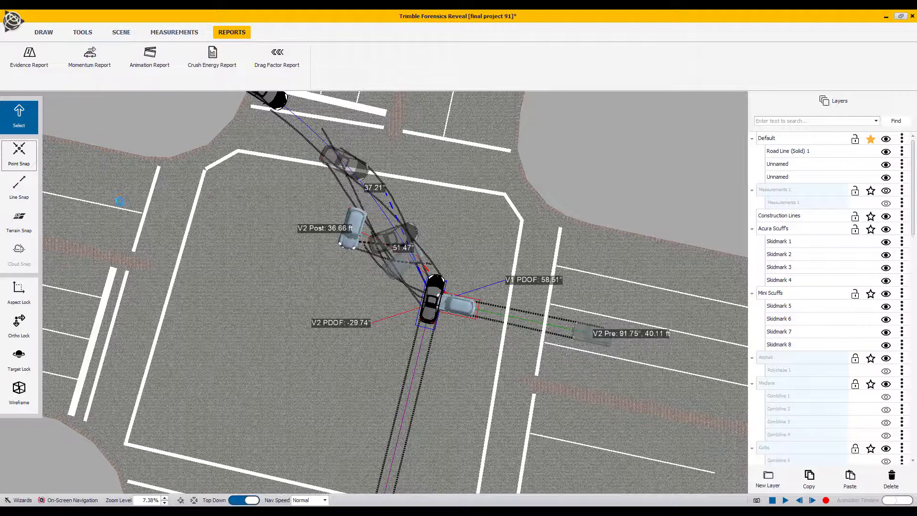
click(89, 57)
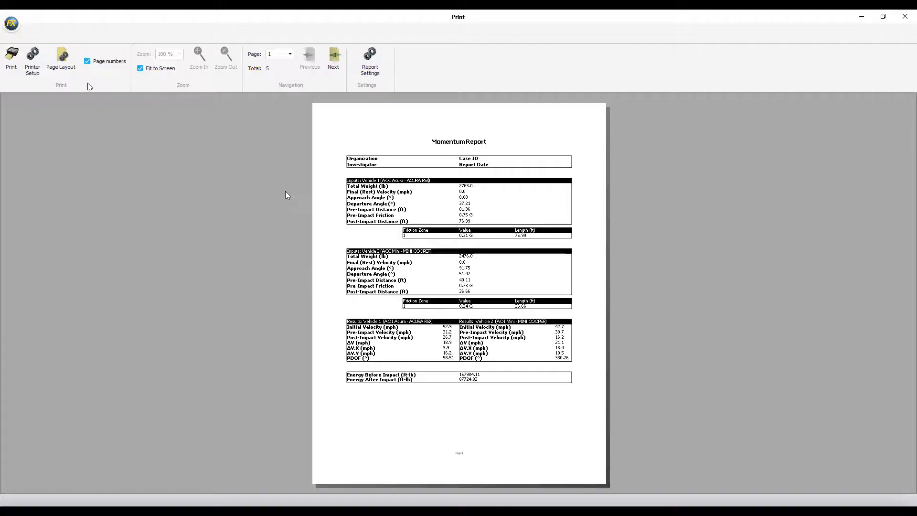
mouse_move(239, 235)
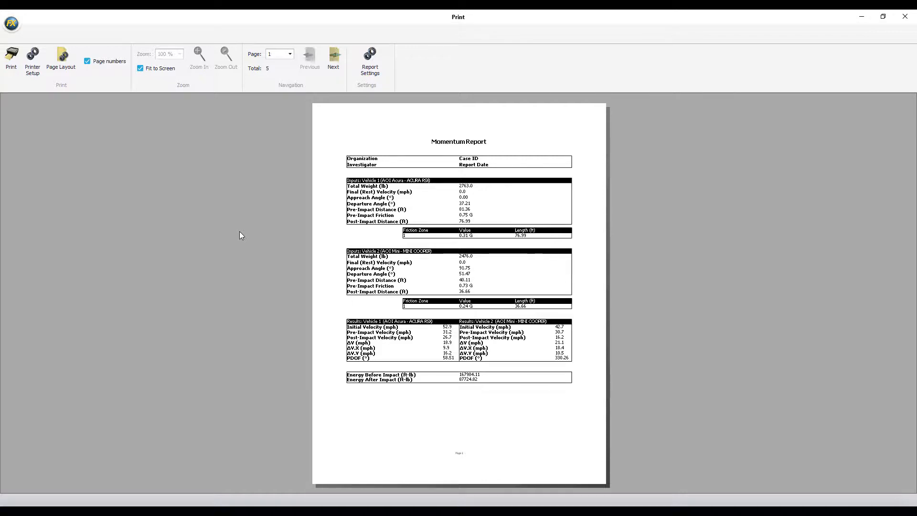
mouse_move(516, 169)
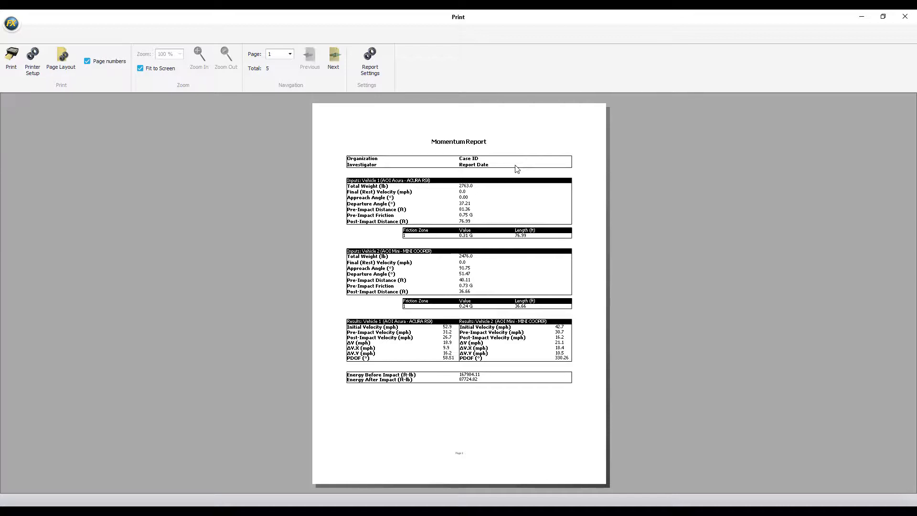
mouse_move(353, 147)
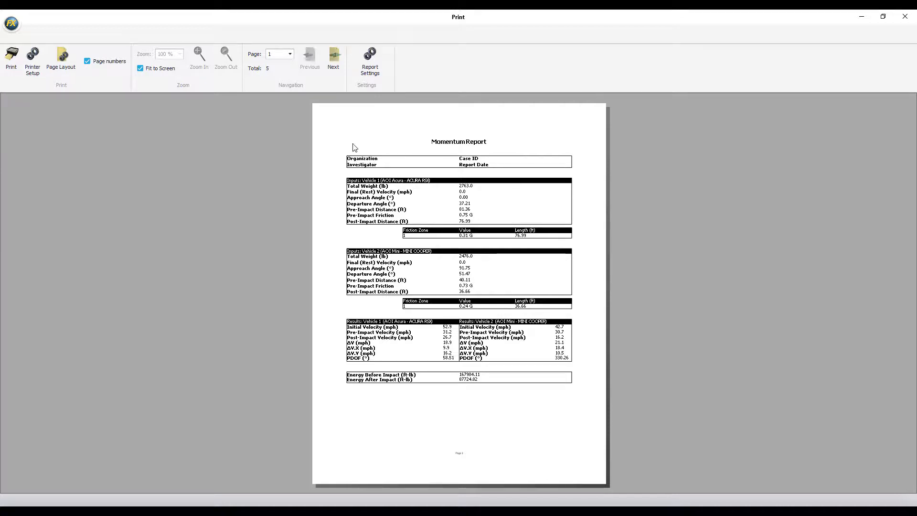
mouse_move(334, 56)
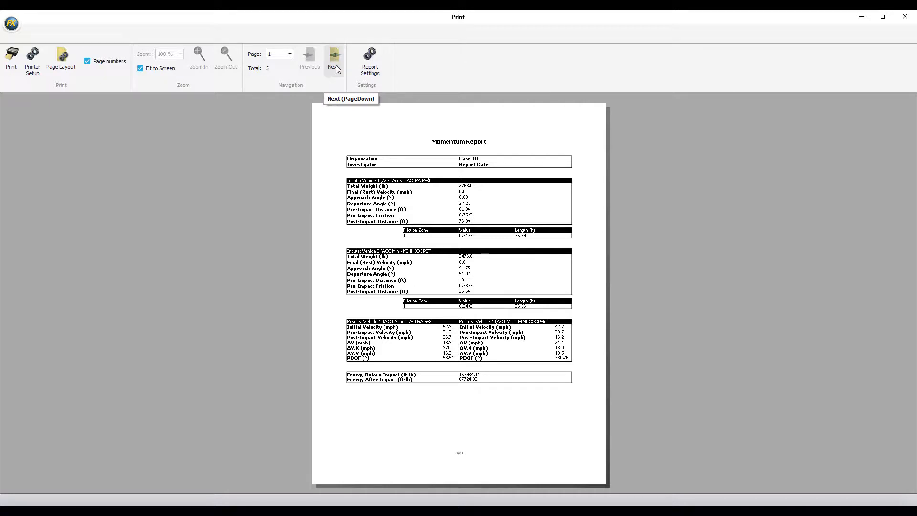
mouse_move(383, 232)
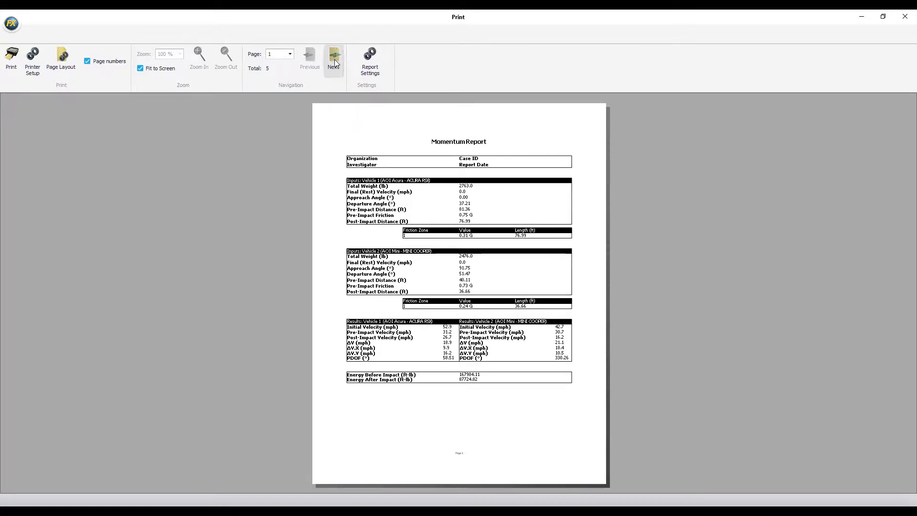
Advance the momentum report preview through pages 2, 3, 4 and 5.
click(333, 56)
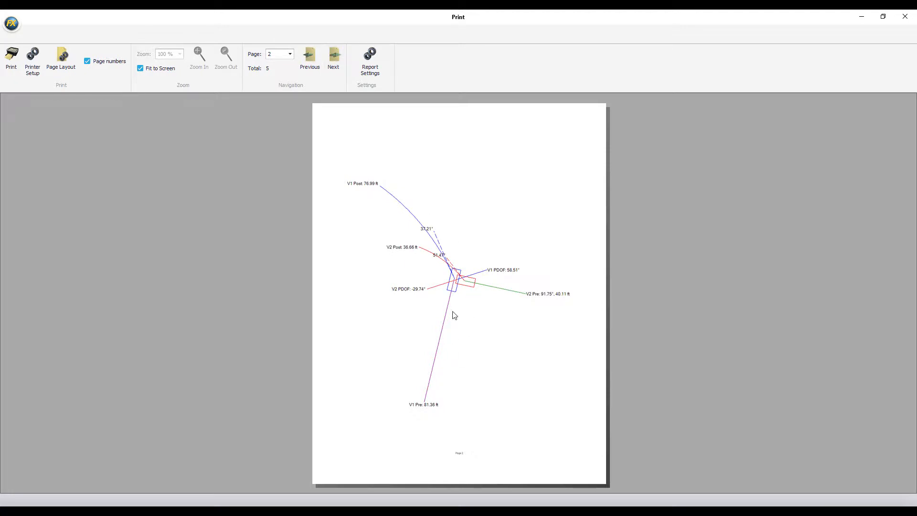
mouse_move(436, 363)
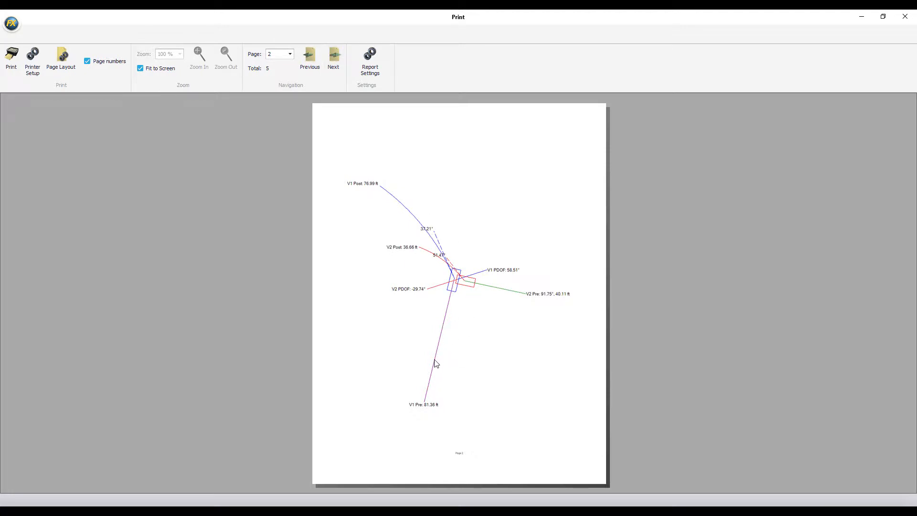
mouse_move(471, 281)
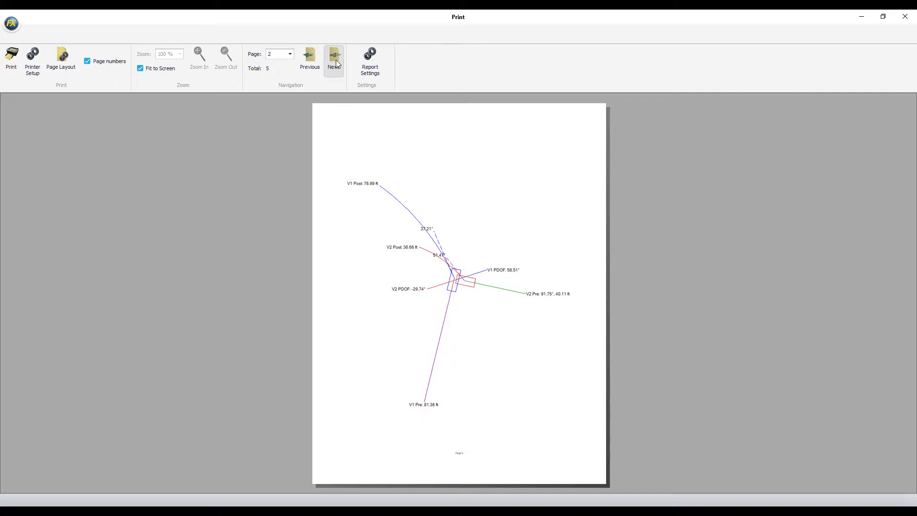
click(333, 55)
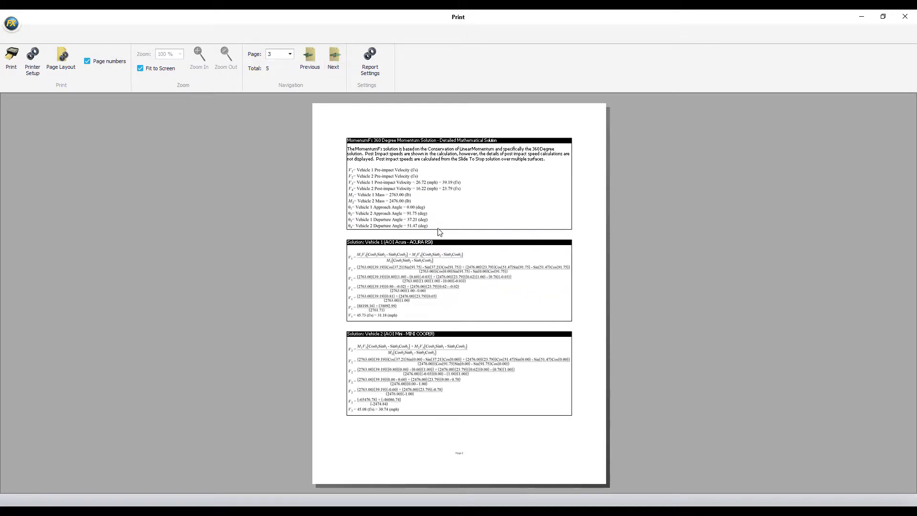
mouse_move(397, 321)
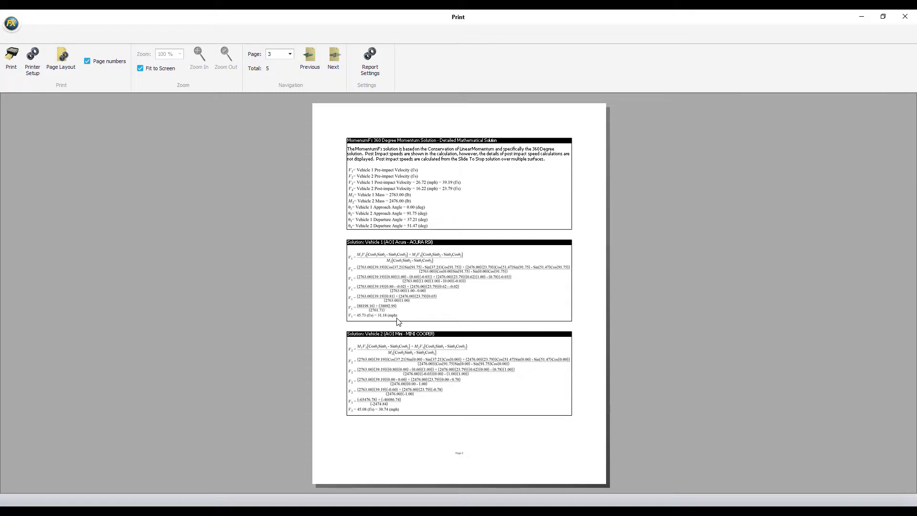
click(333, 56)
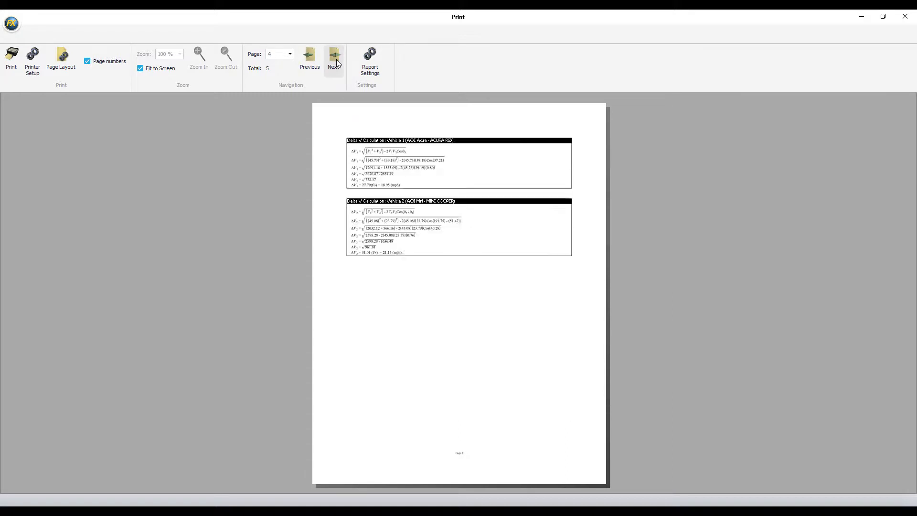
mouse_move(459, 198)
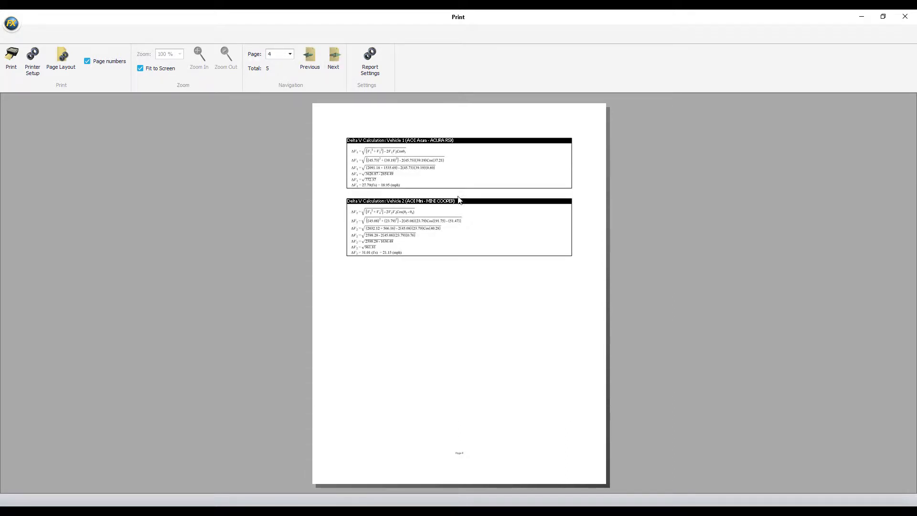
click(333, 56)
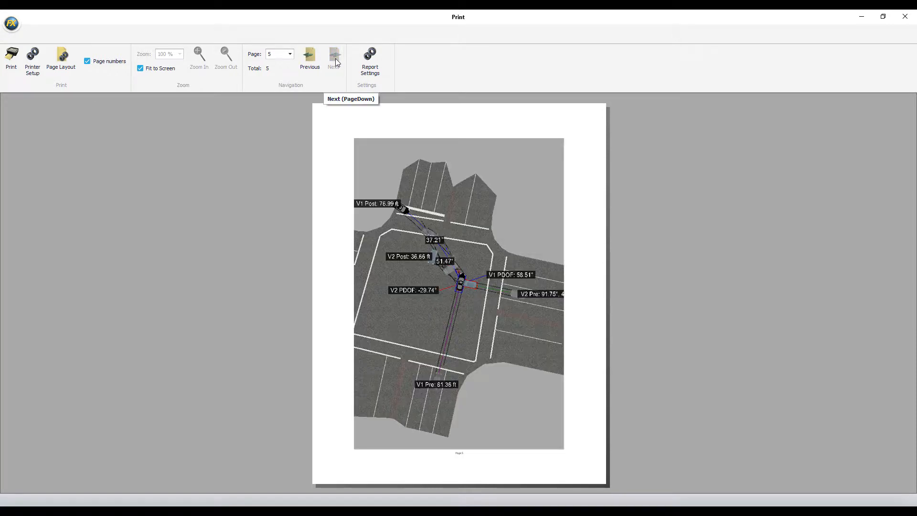
mouse_move(412, 215)
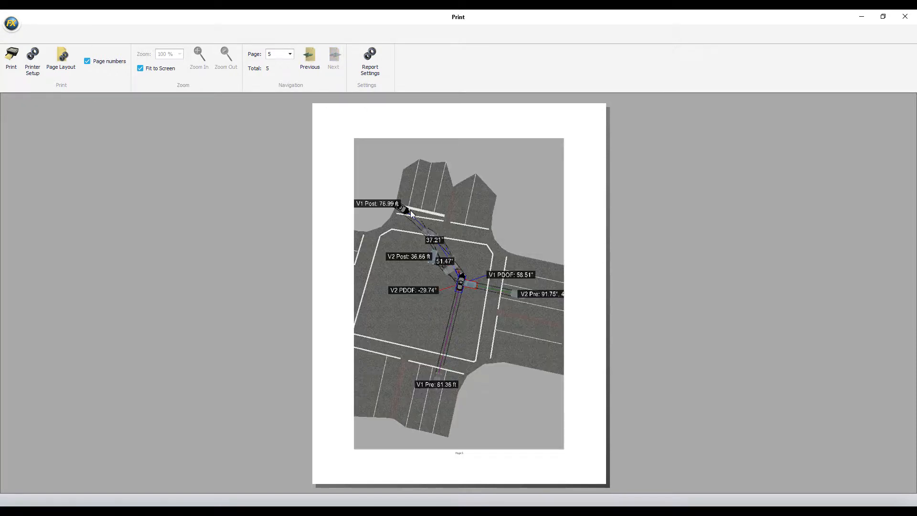
mouse_move(459, 272)
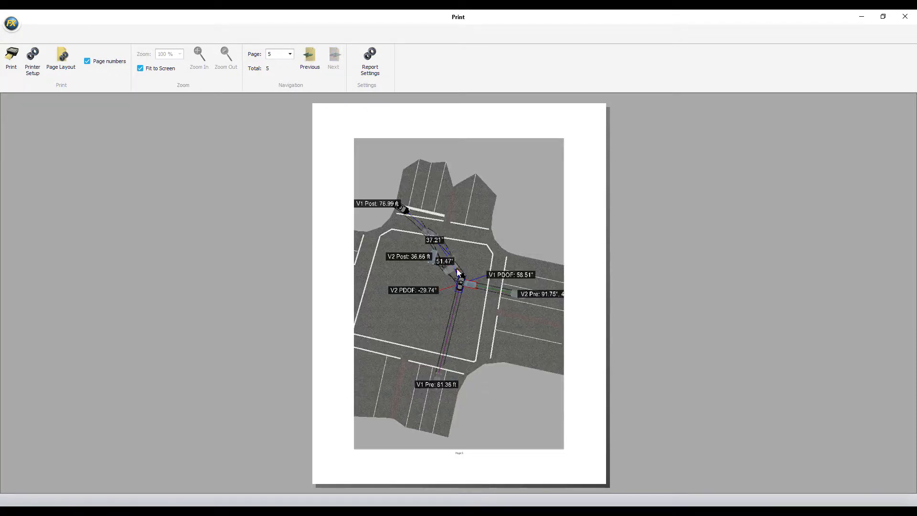
mouse_move(456, 357)
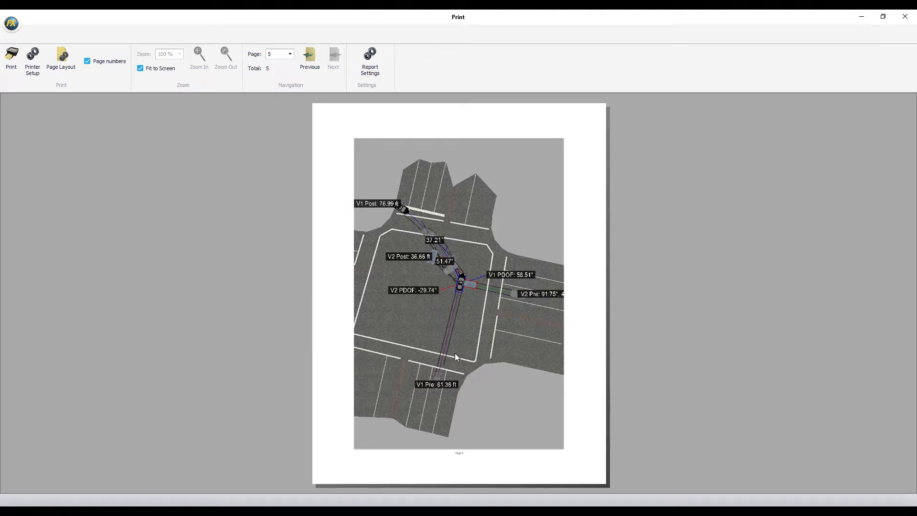
mouse_move(436, 333)
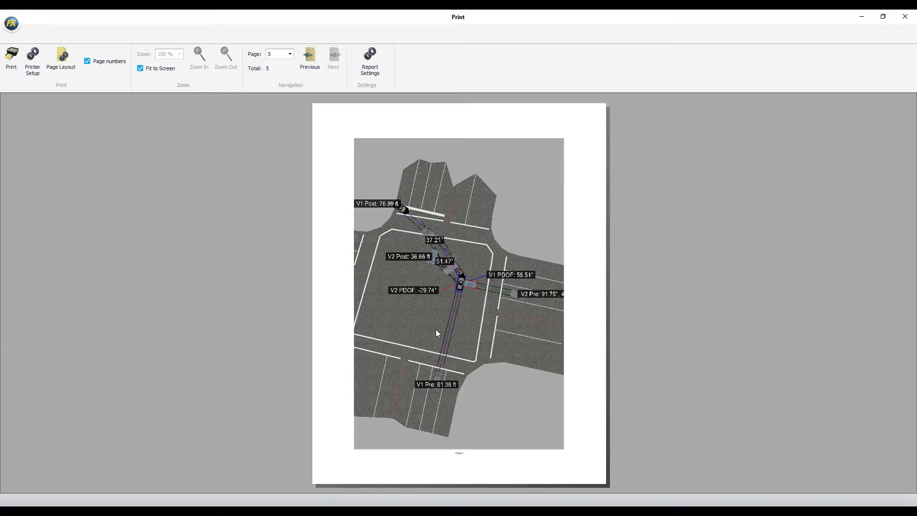
mouse_move(608, 162)
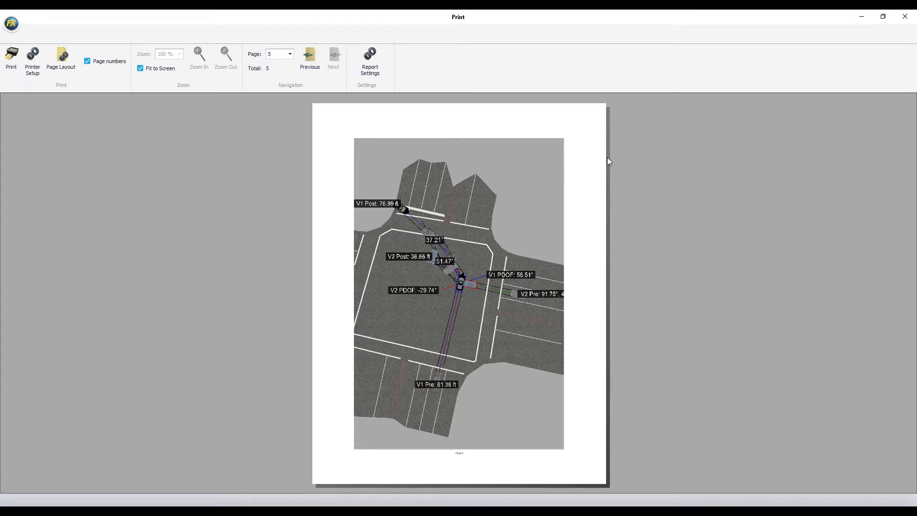
mouse_move(908, 35)
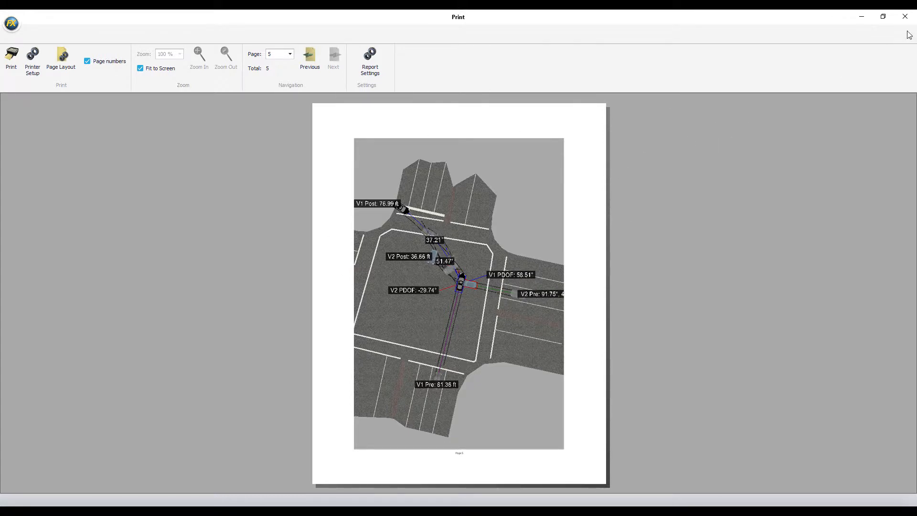
mouse_move(905, 17)
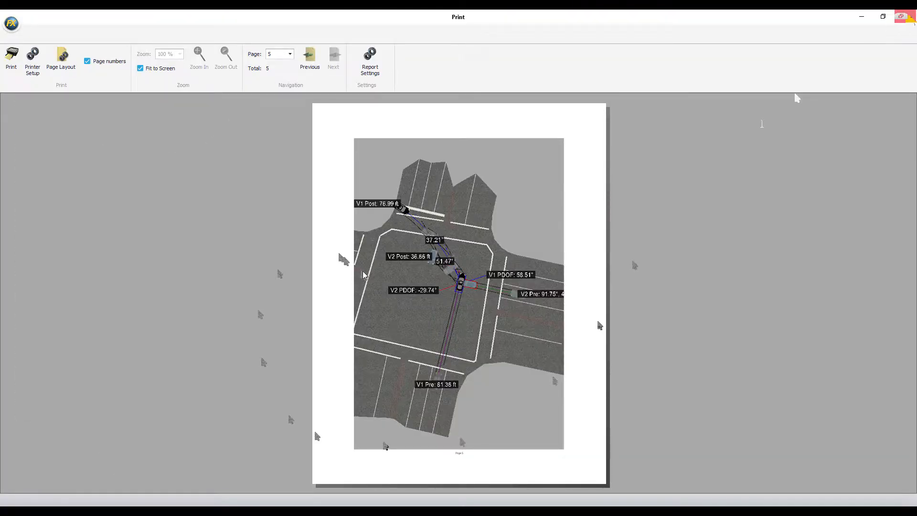
Close the Print preview window to return to the Reveal workspace.
click(198, 55)
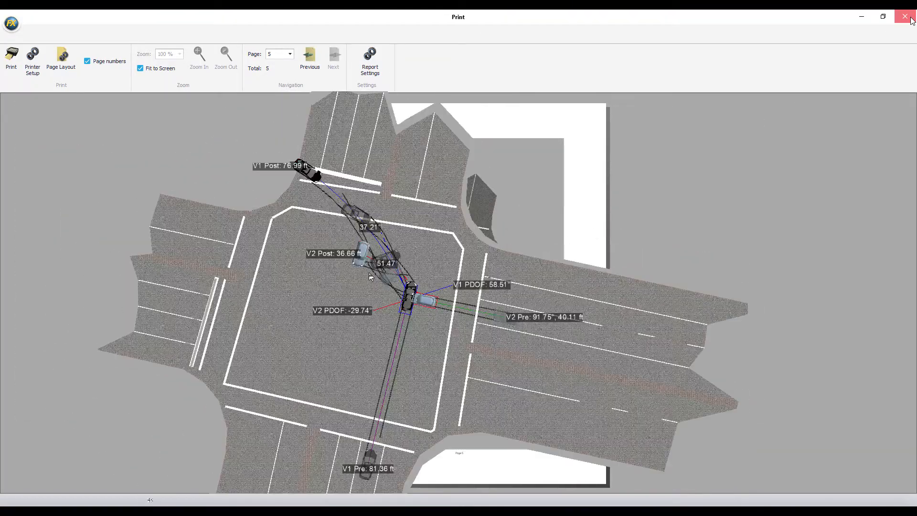
click(905, 16)
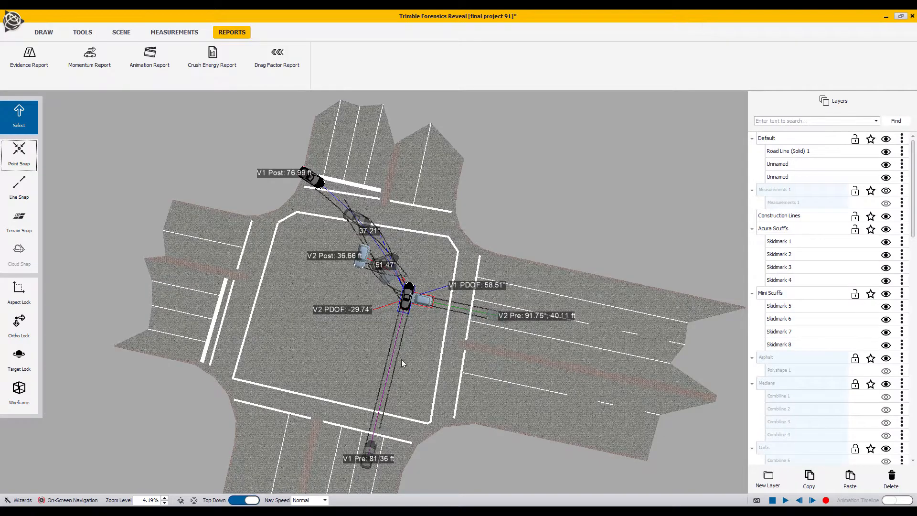
mouse_move(418, 318)
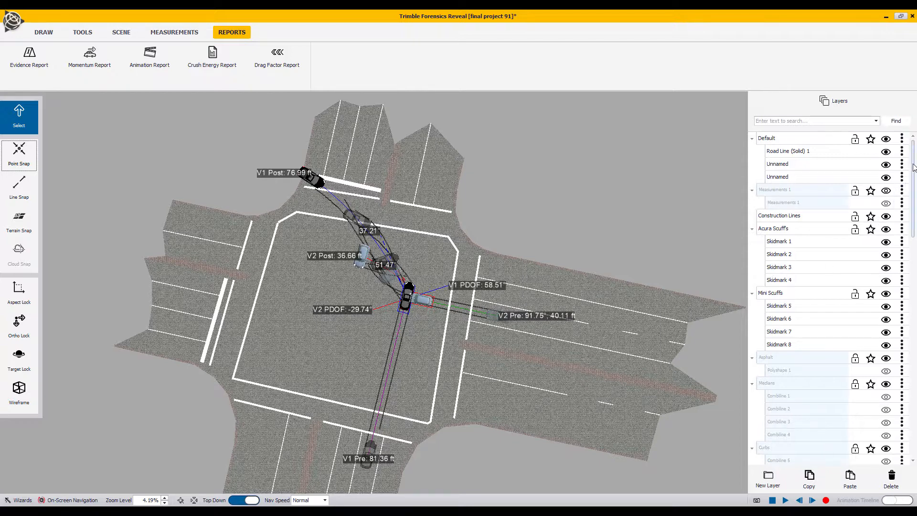
In the Layers panel, star Shadow Cars as active and hide the Momentum layer.
scroll(down, 3)
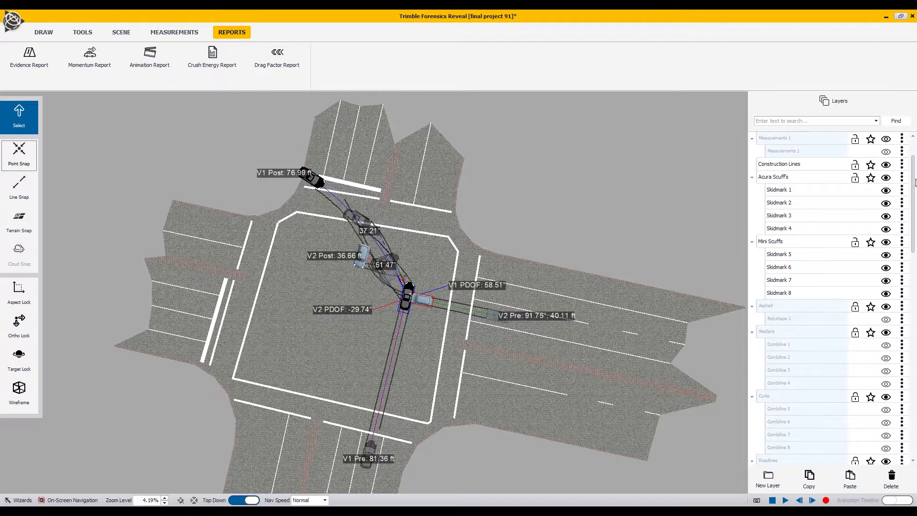
scroll(down, 3)
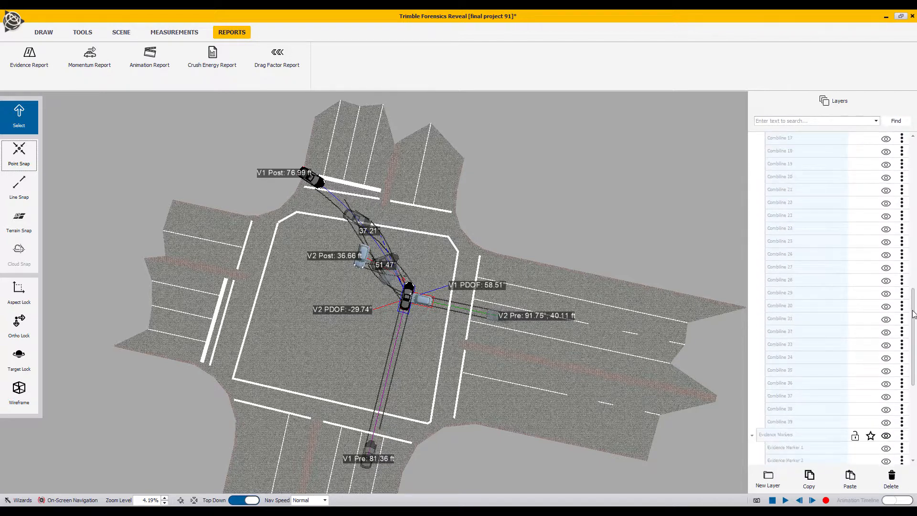
scroll(down, 3)
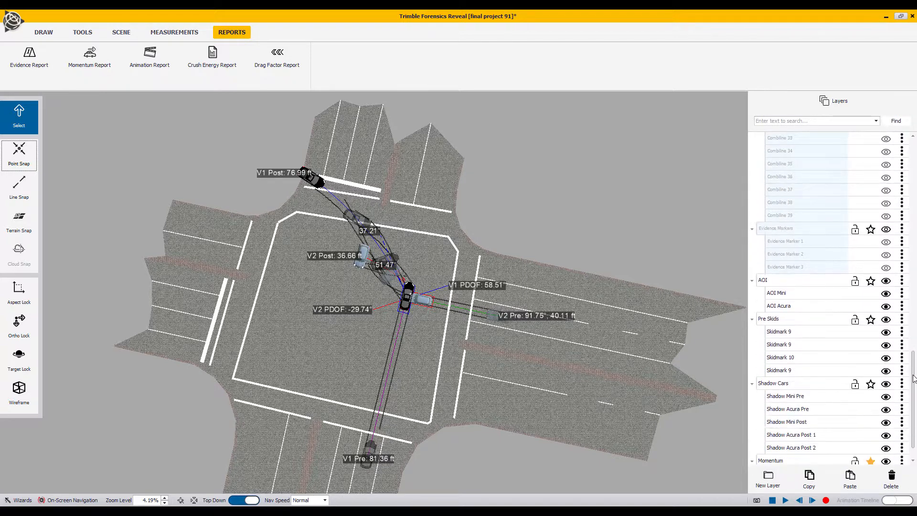
scroll(down, 3)
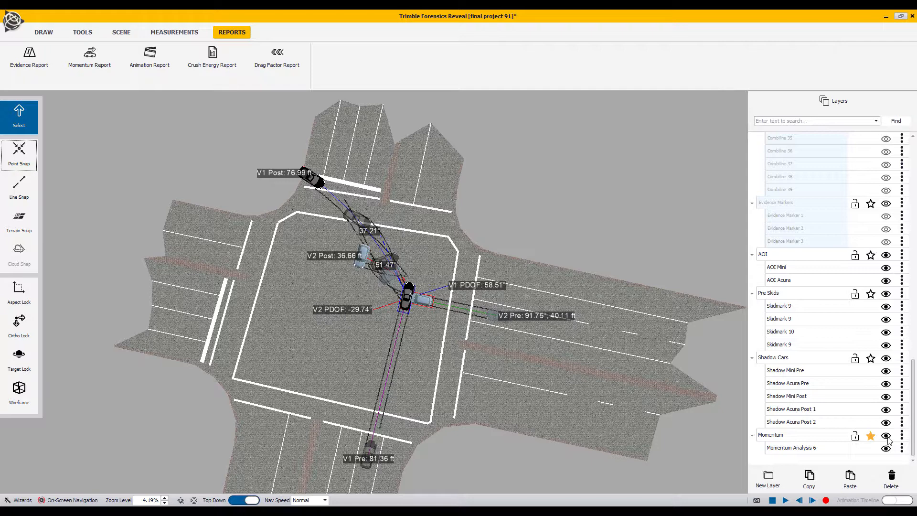
mouse_move(871, 363)
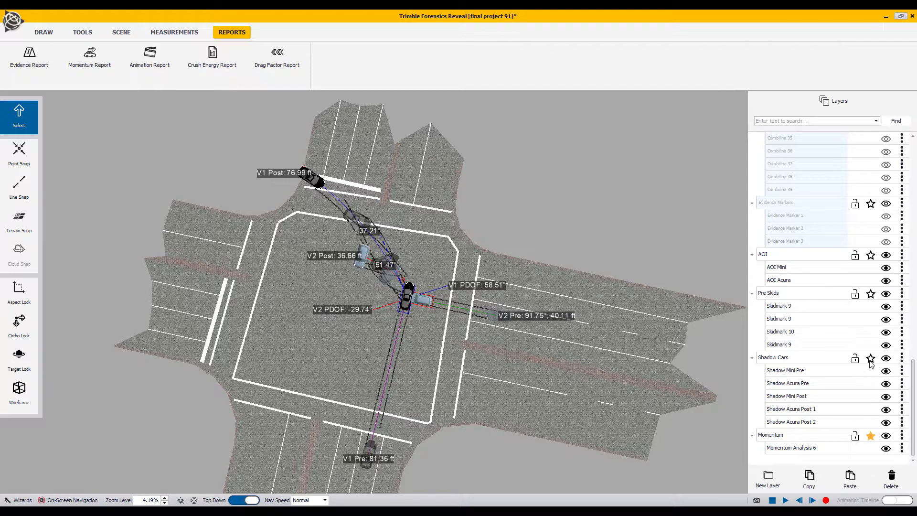
click(871, 357)
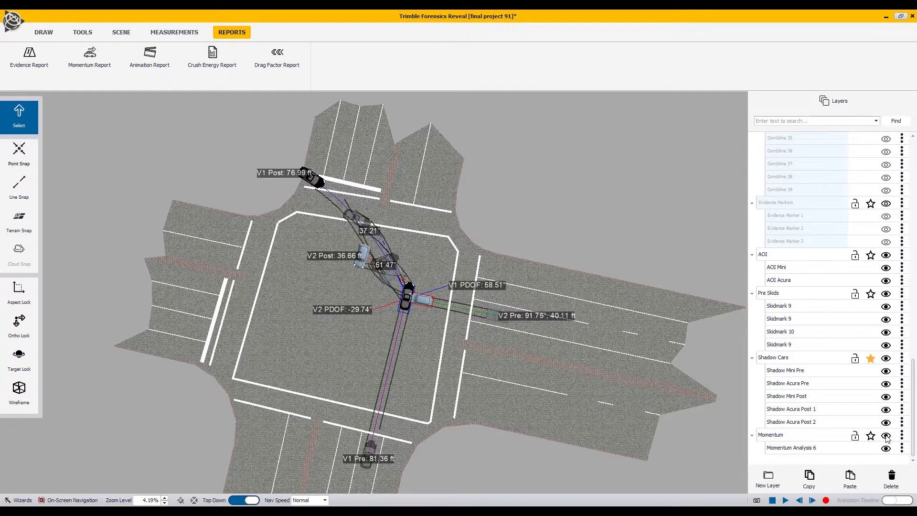
click(886, 435)
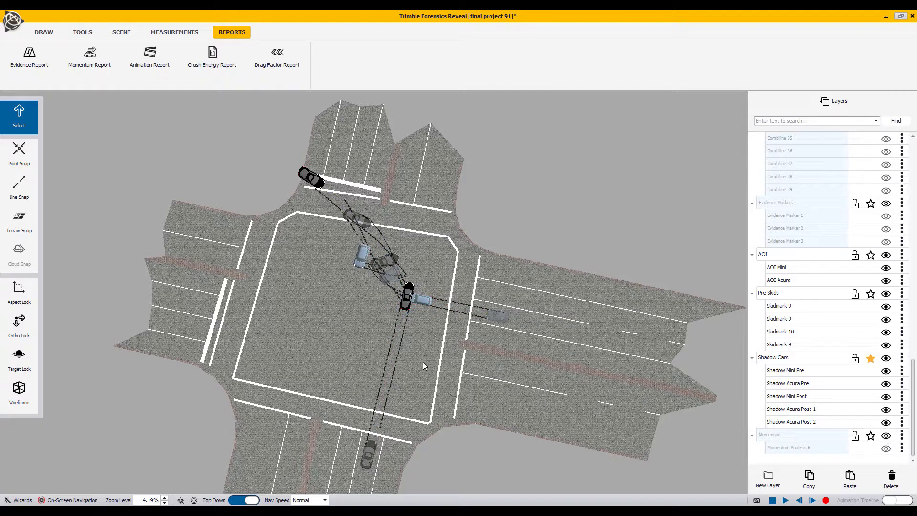